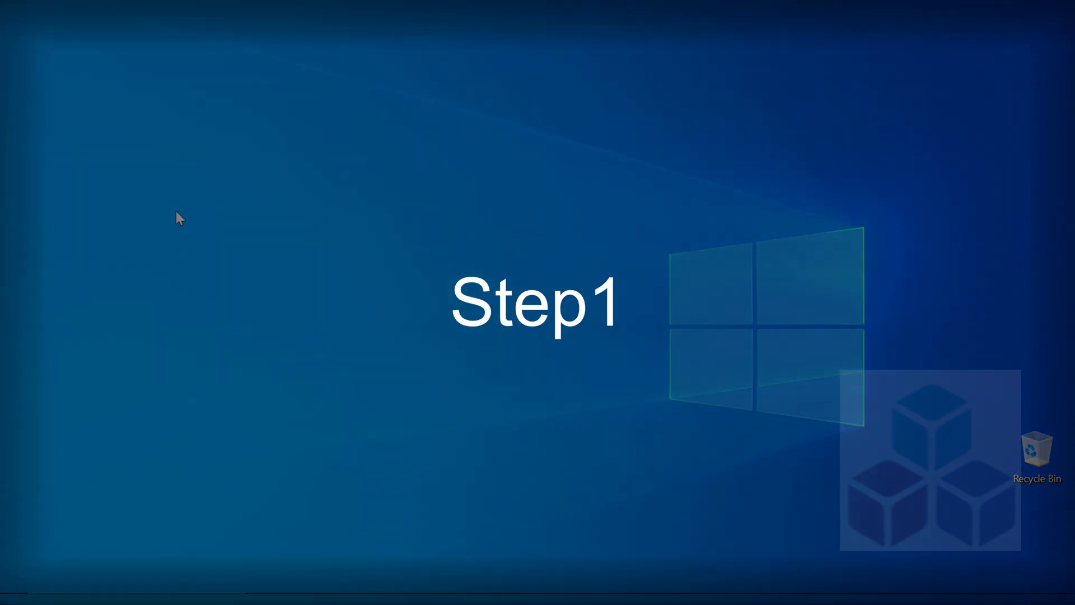
{"action": "mouse_move", "coordinate": [430, 218]}
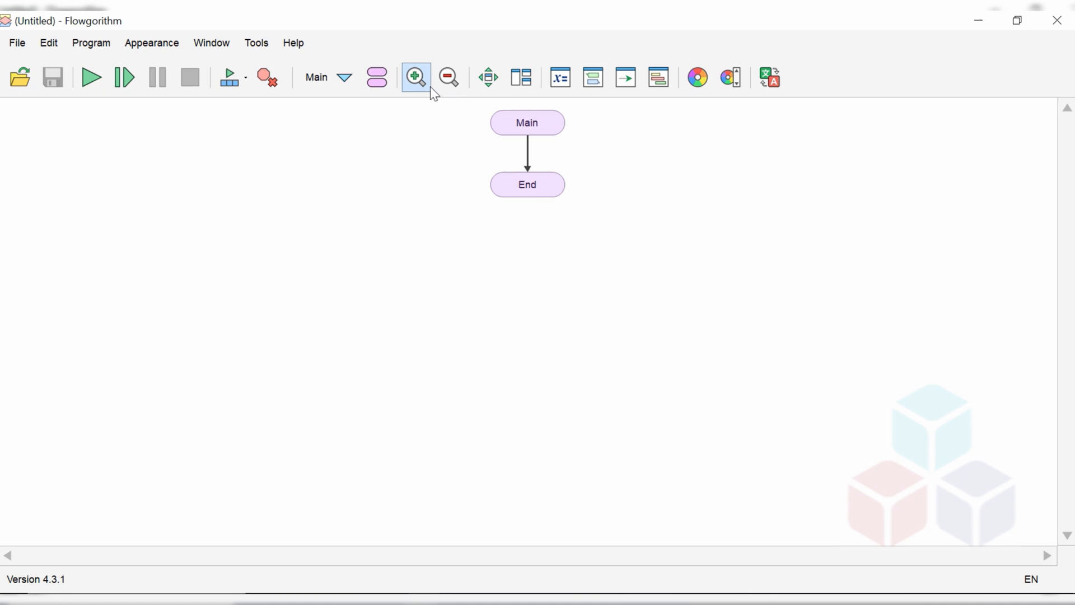
Zoom the new Main–End flowchart to 14pt text and start saving it
{"action": "left_click", "coordinate": [414, 77]}
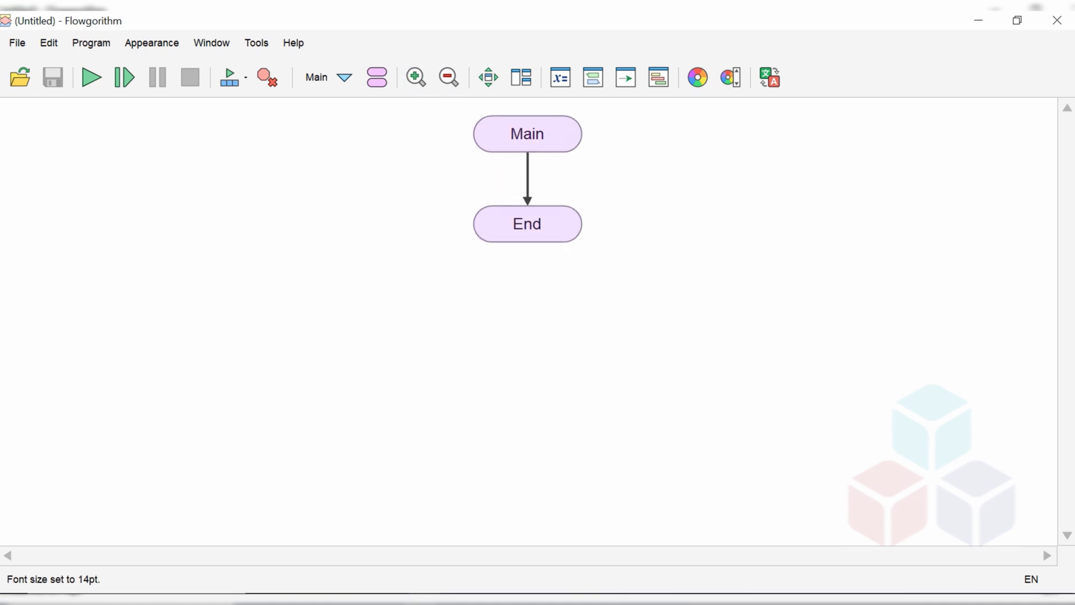
{"action": "left_click", "coordinate": [17, 42]}
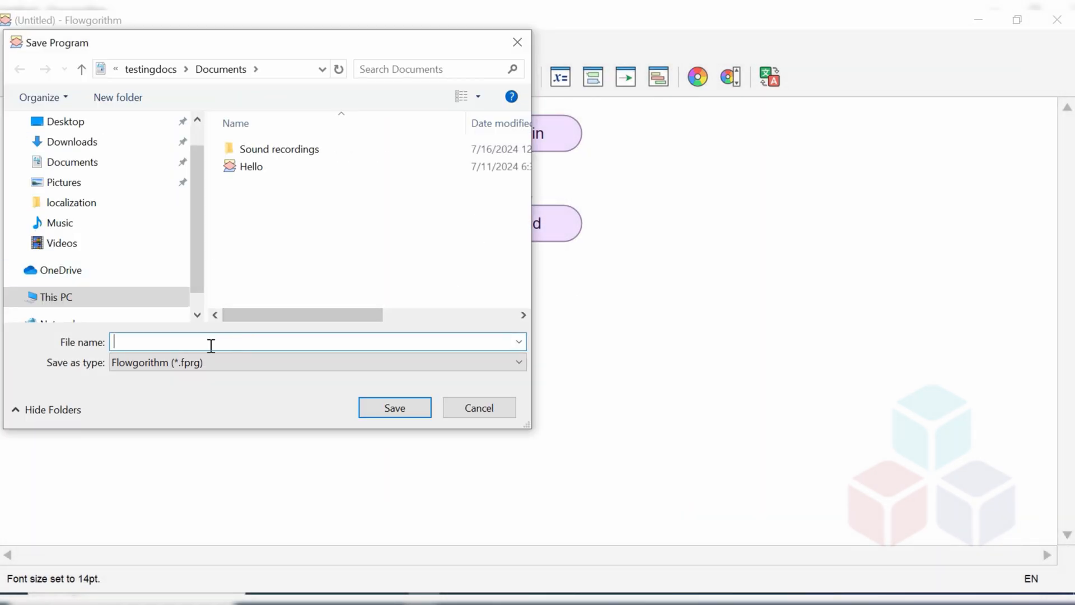
Save the flowchart as FunctionDemo in the Documents folder
{"action": "type", "text": "FunctionDemo"}
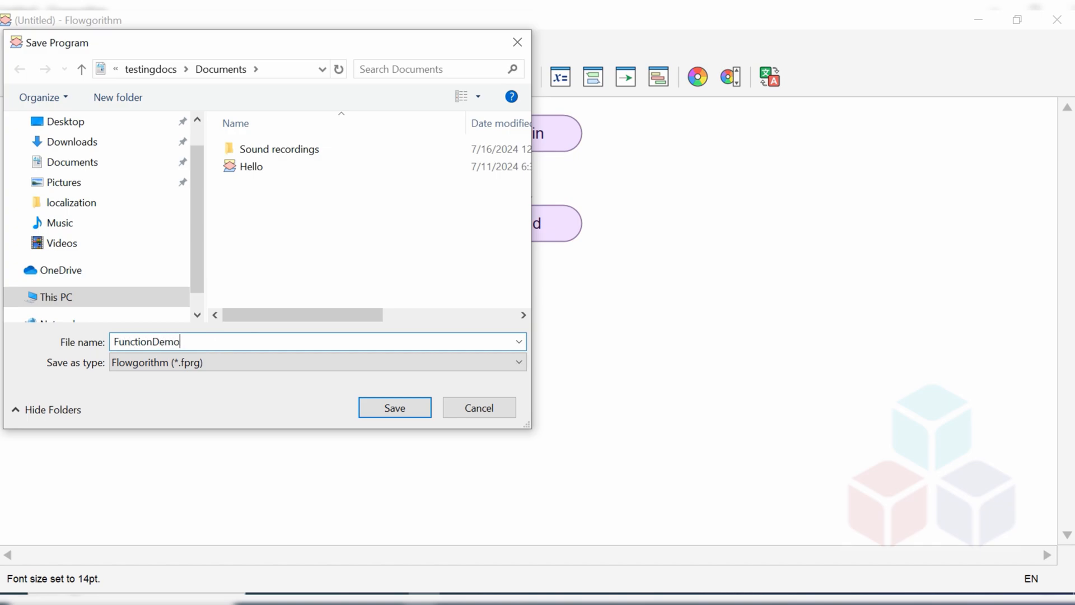
{"action": "left_click", "coordinate": [395, 408]}
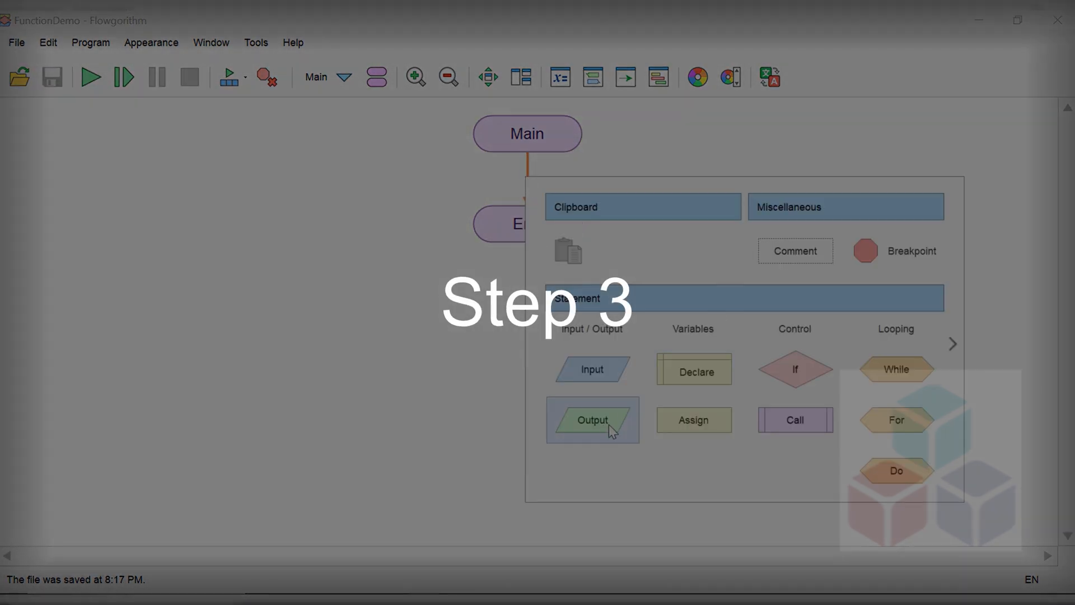
Declare a Real variable r as the first statement in Main
{"action": "left_click", "coordinate": [693, 370]}
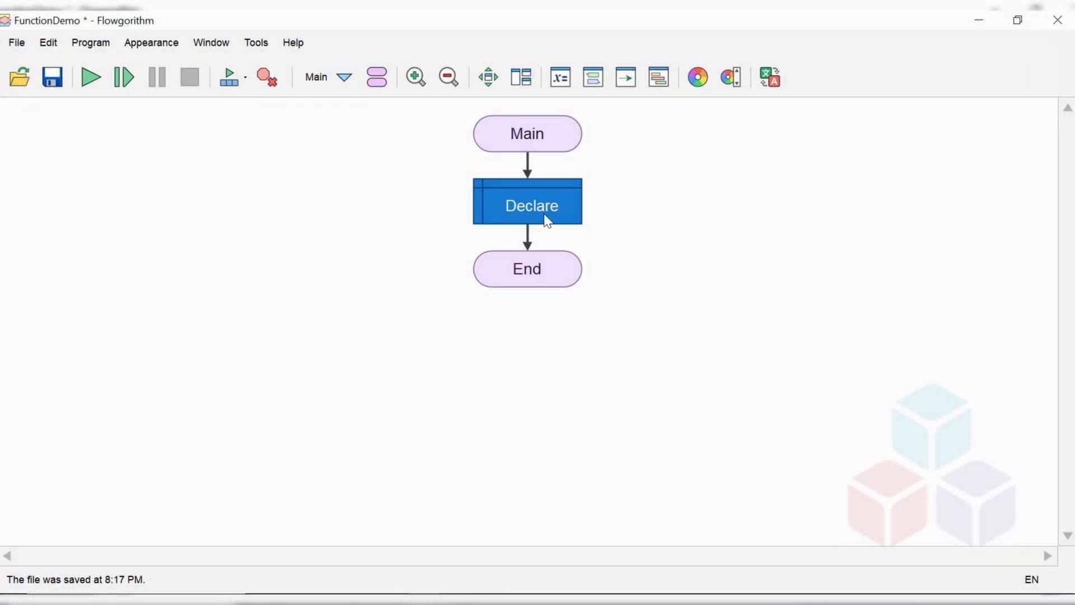
{"action": "double_click", "coordinate": [527, 205]}
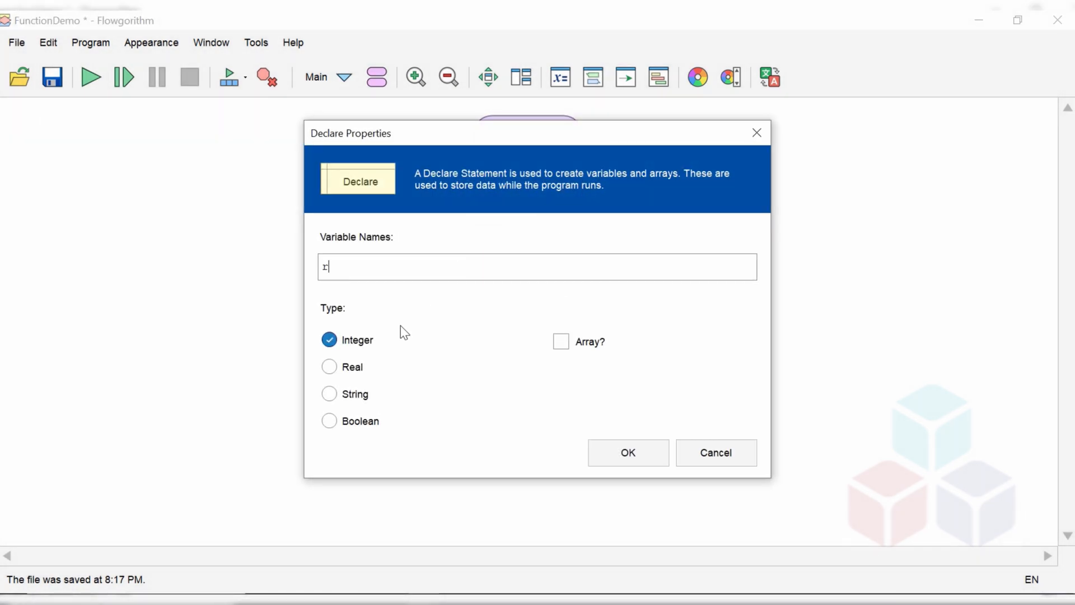
{"action": "left_click", "coordinate": [330, 367]}
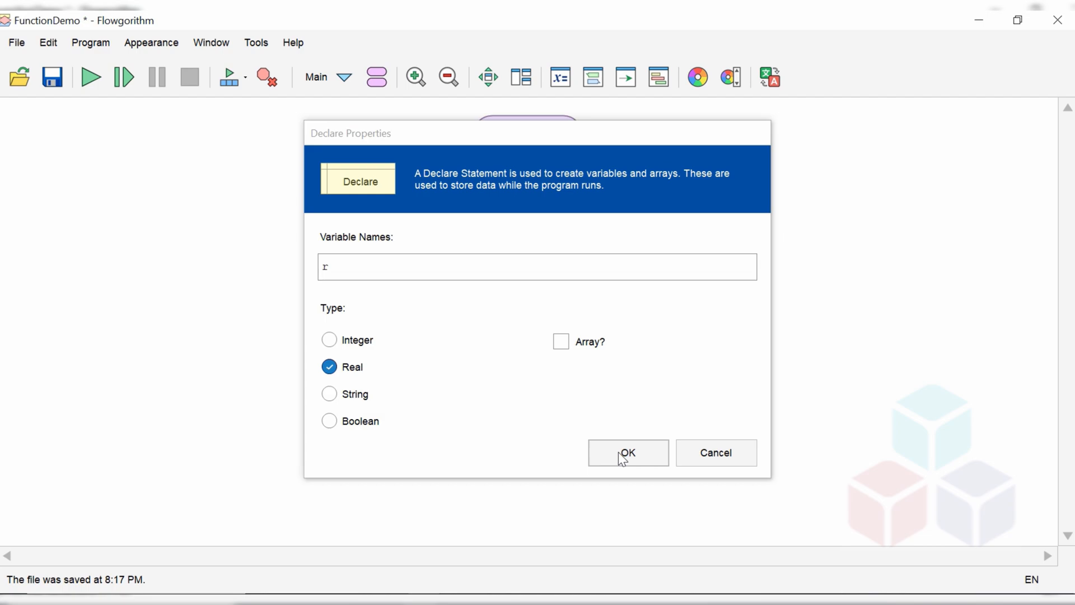
{"action": "left_click", "coordinate": [626, 453]}
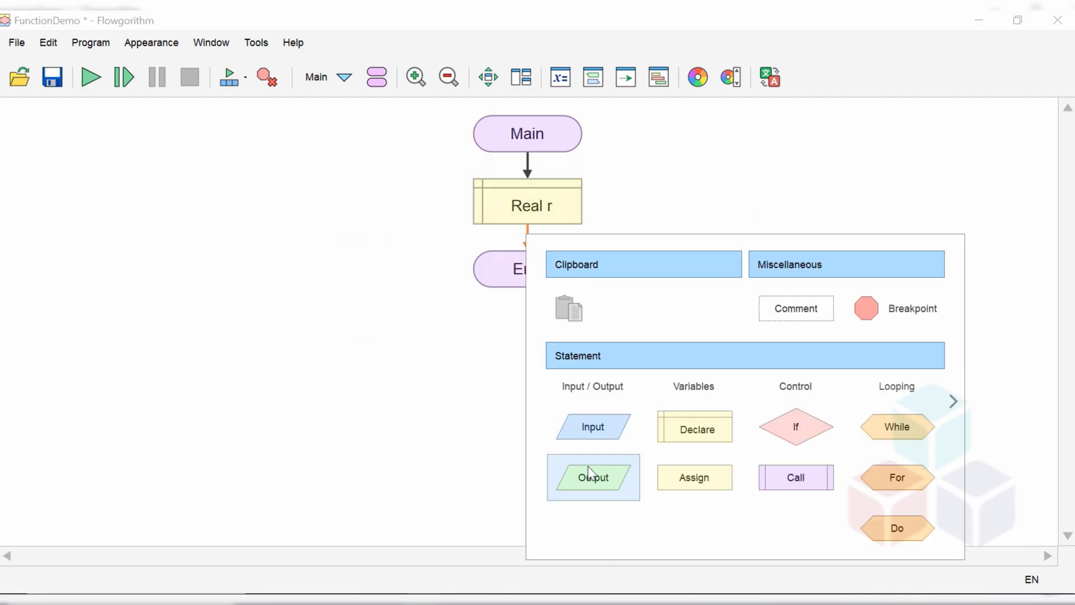
Add an output printing "Enter the radius of the circle = " after the declaration
{"action": "left_click", "coordinate": [592, 477]}
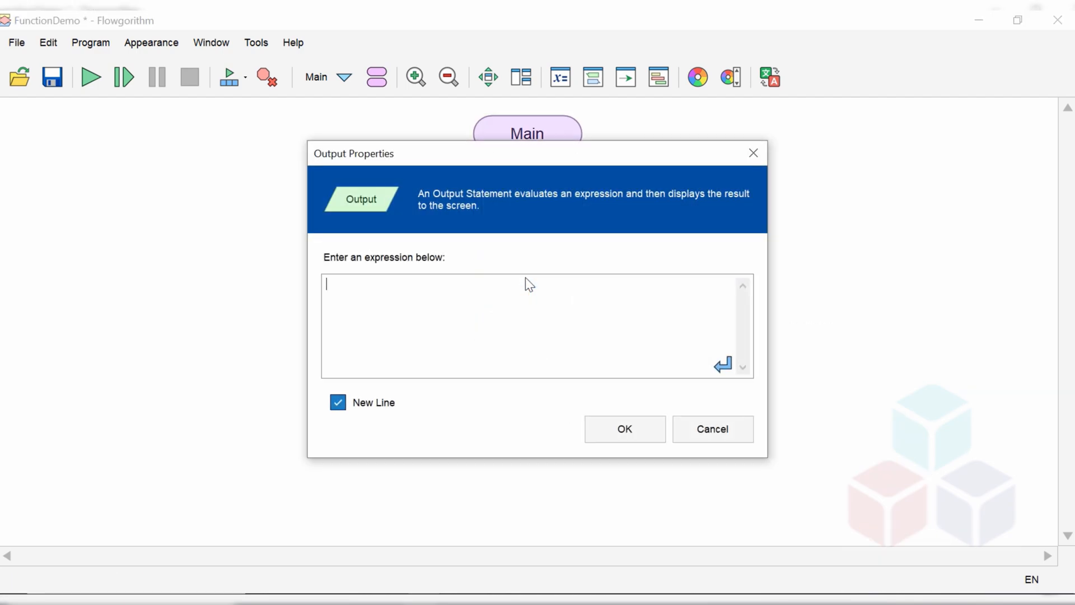
{"action": "type", "text": "\"Enter the"}
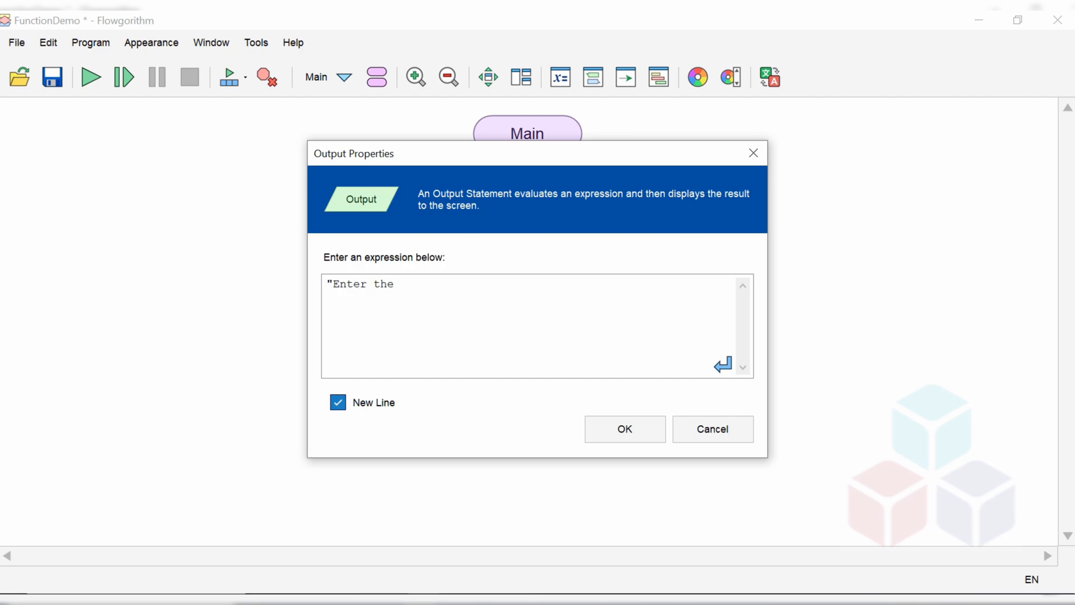
{"action": "type", "text": "radius of the"}
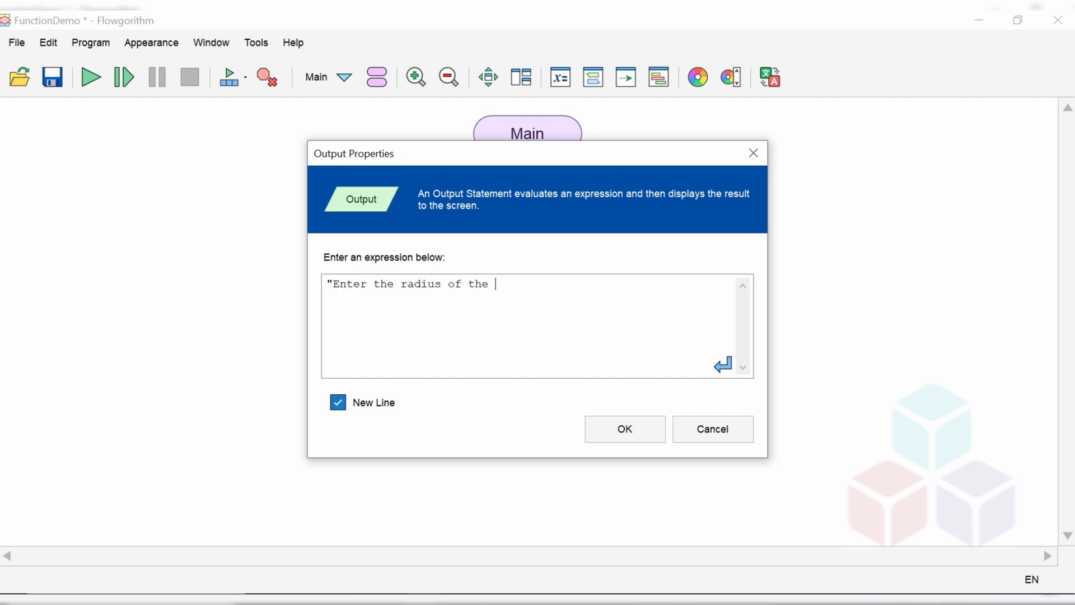
{"action": "type", "text": "circle"}
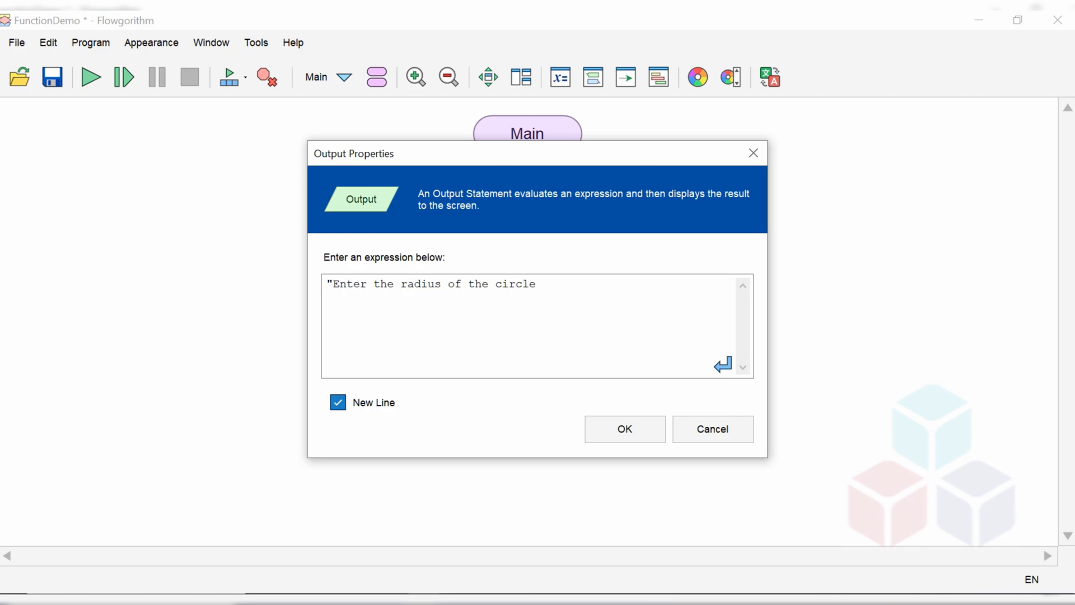
{"action": "type", "text": "= \""}
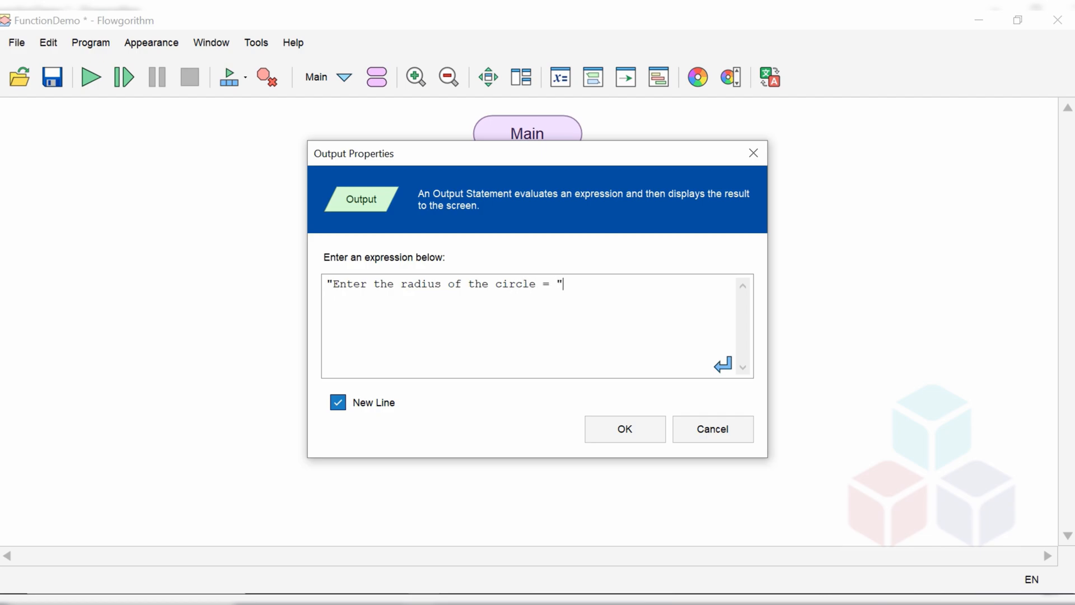
{"action": "mouse_move", "coordinate": [572, 281]}
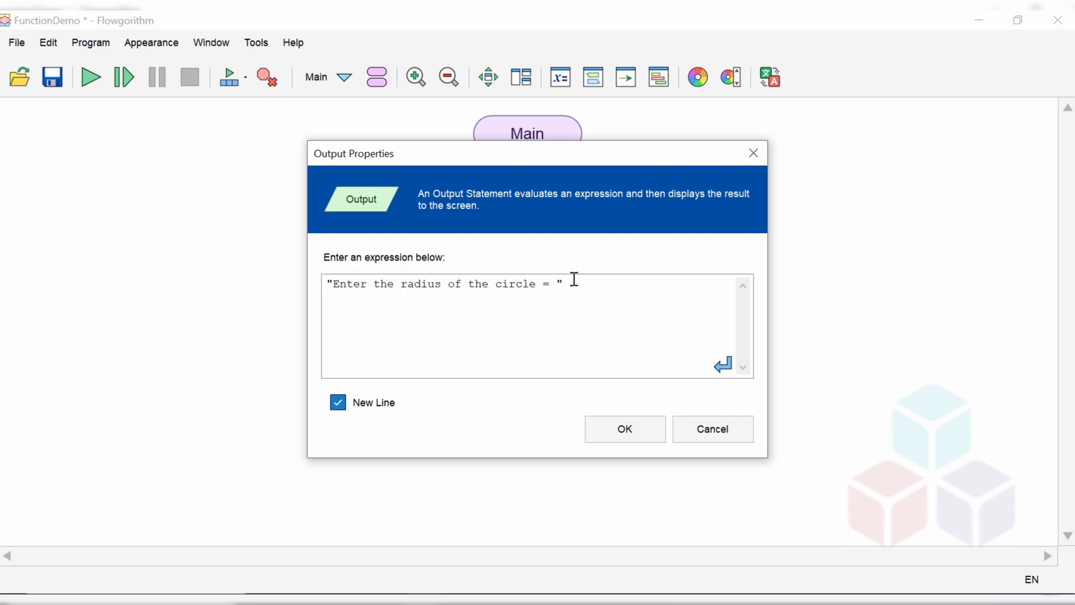
{"action": "left_click", "coordinate": [622, 428]}
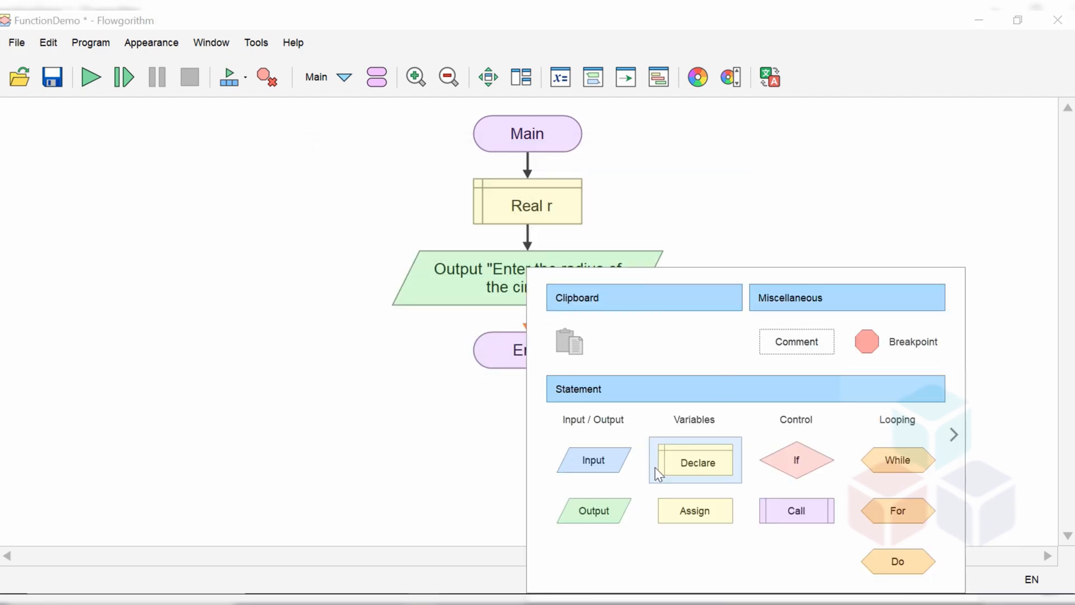
Add an input statement reading a value into r below the prompt
{"action": "left_click", "coordinate": [593, 459]}
{"action": "type", "text": "r"}
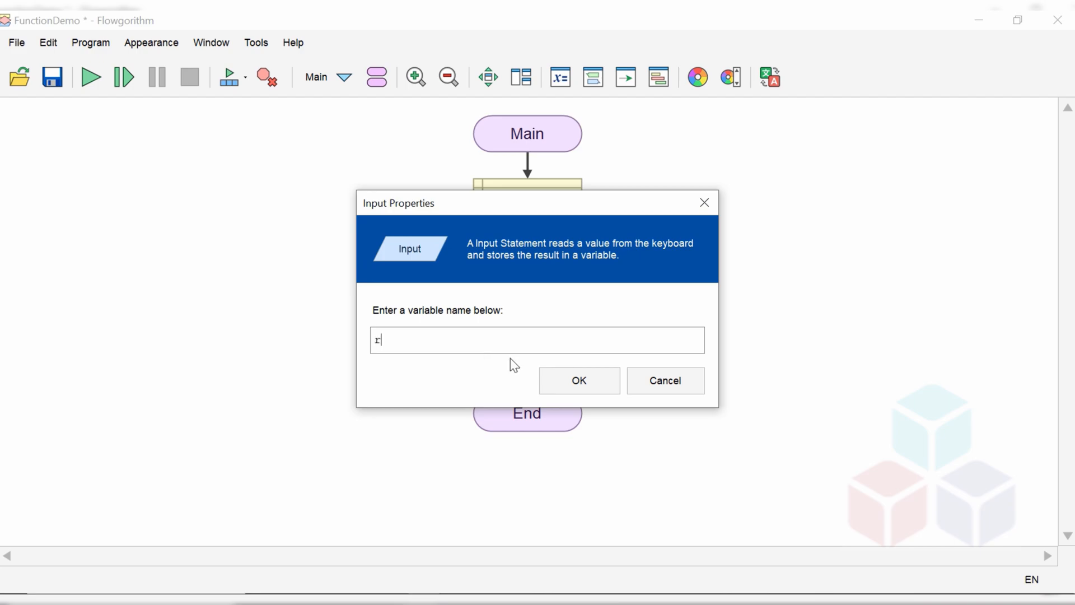
{"action": "left_click", "coordinate": [578, 381]}
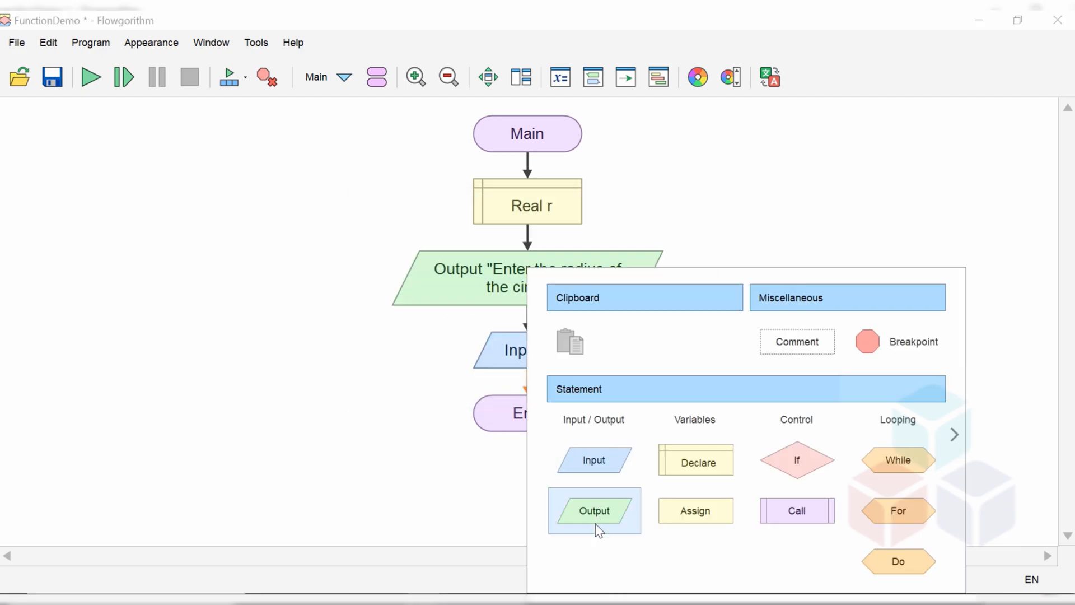
Add an output printing "The area of the circle is " & Circle(r) after the input
{"action": "left_click", "coordinate": [593, 511]}
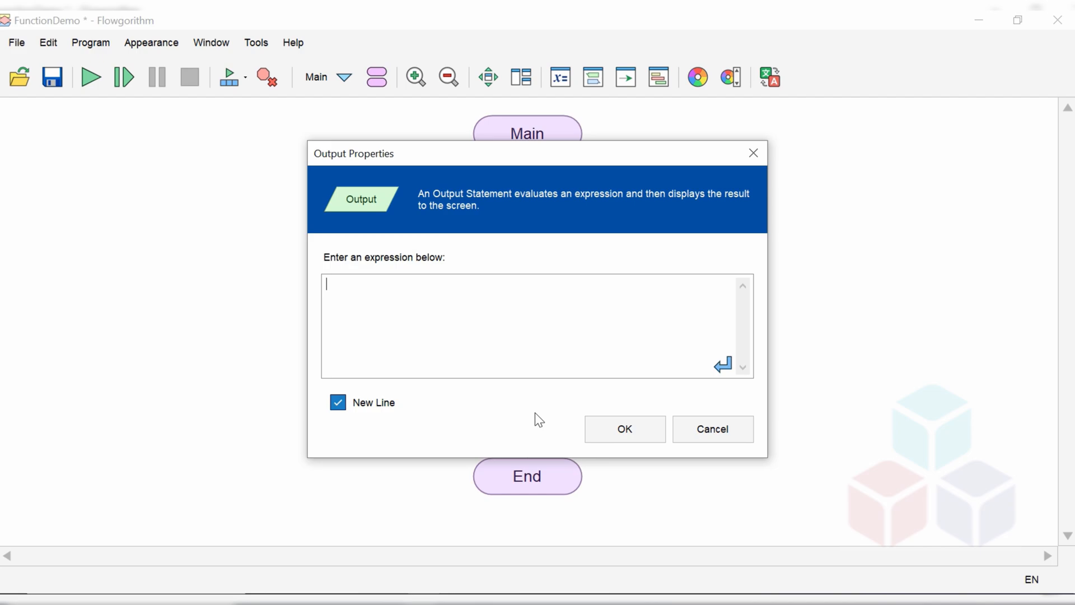
{"action": "type", "text": "\"The"}
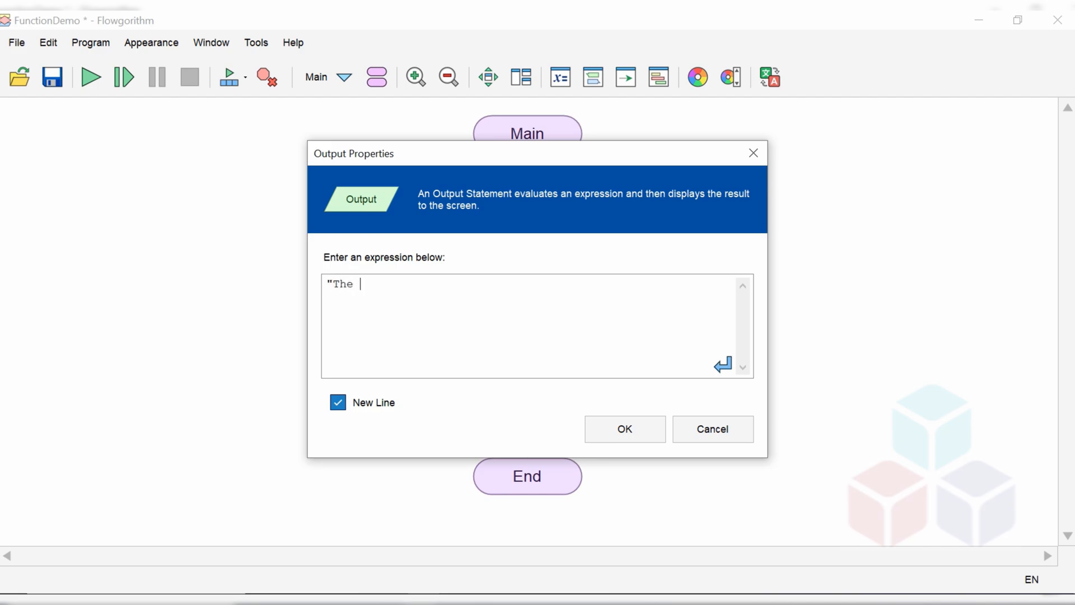
{"action": "type", "text": "area o"}
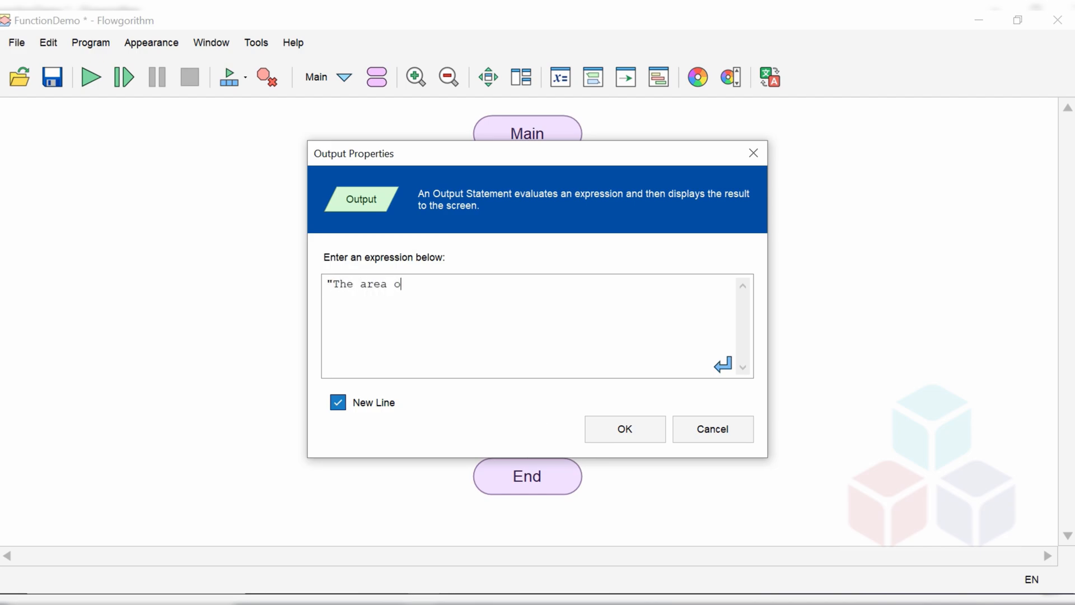
{"action": "type", "text": "f the circle"}
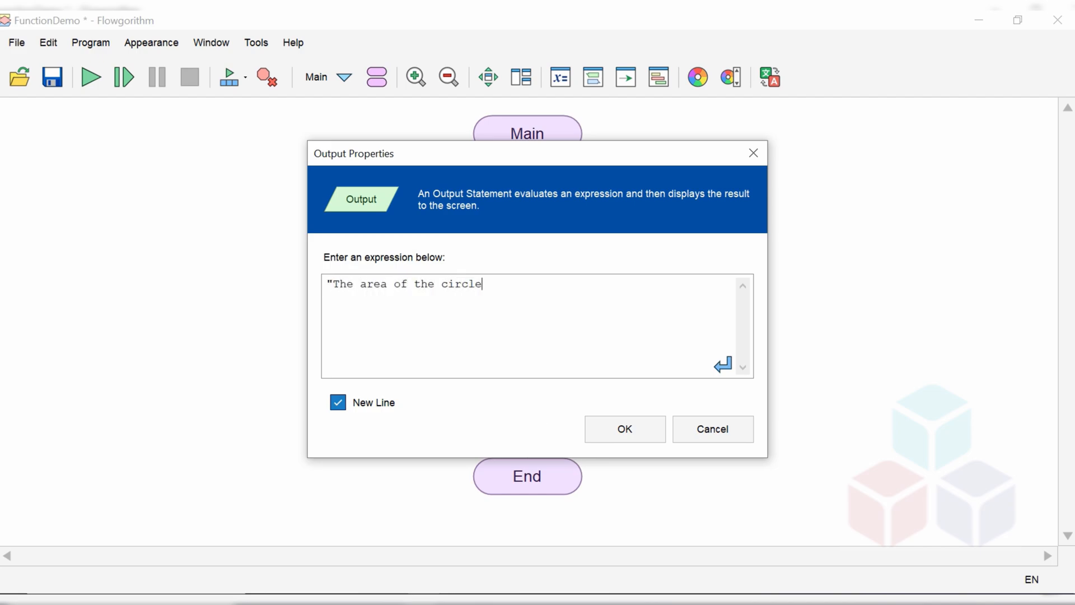
{"action": "type", "text": "is"}
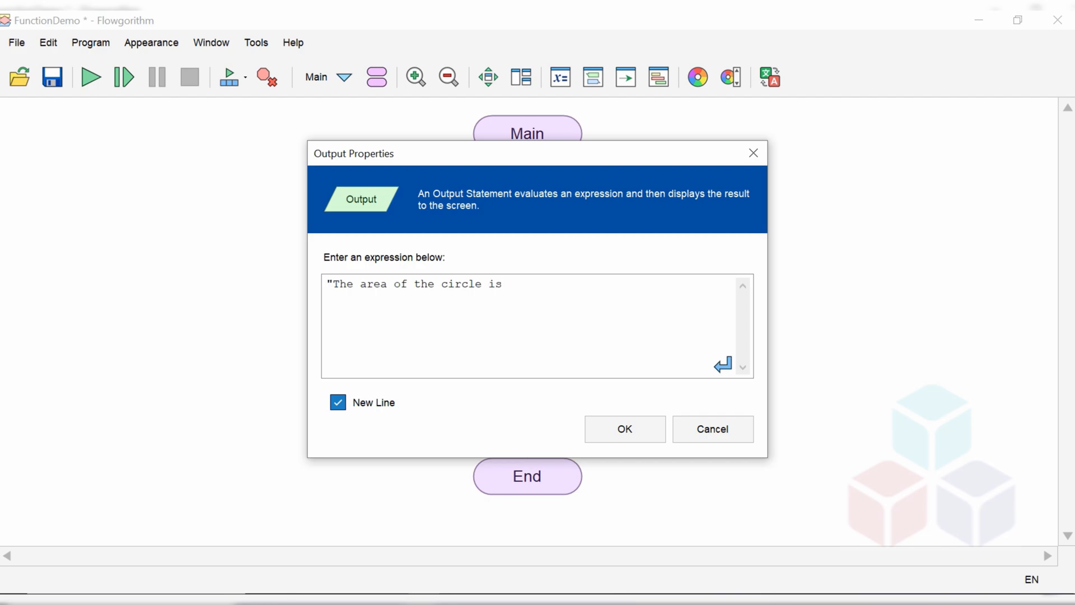
{"action": "type", "text": "\" &"}
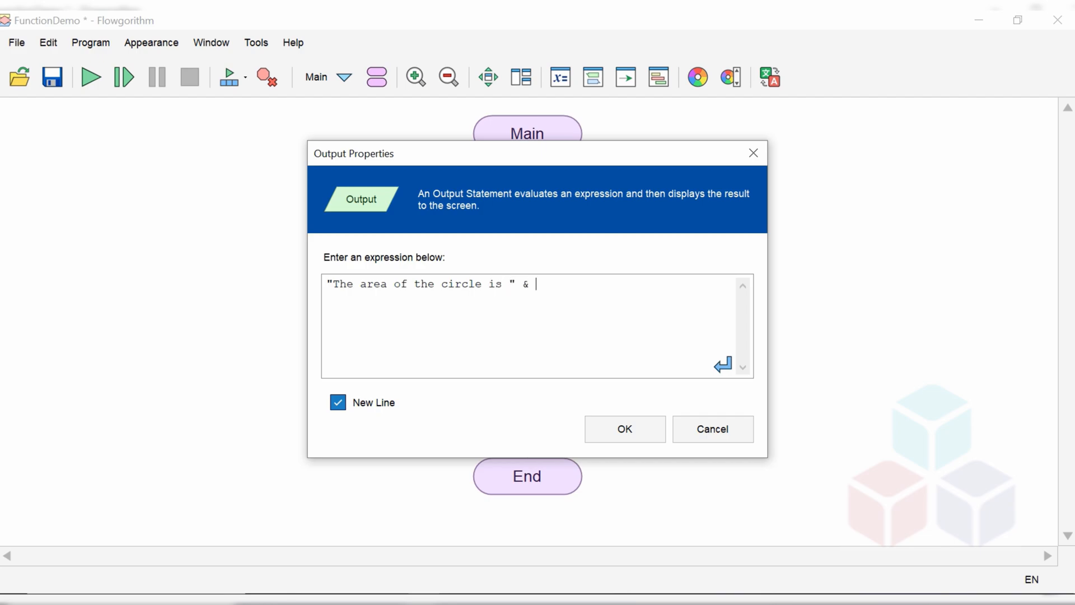
{"action": "type", "text": "Circl"}
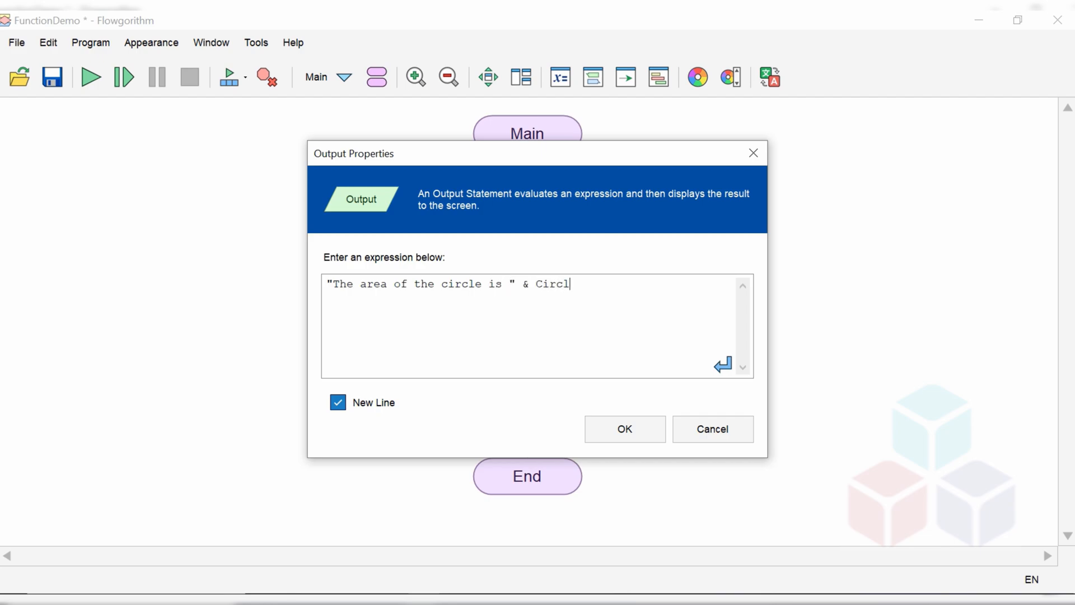
{"action": "type", "text": "e(r"}
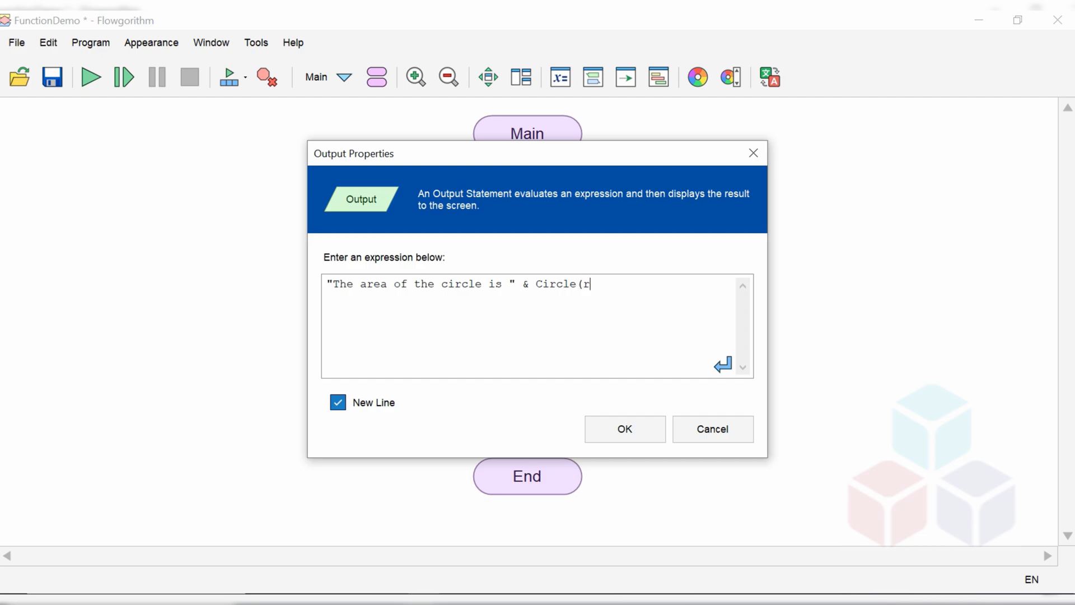
{"action": "type", "text": ")"}
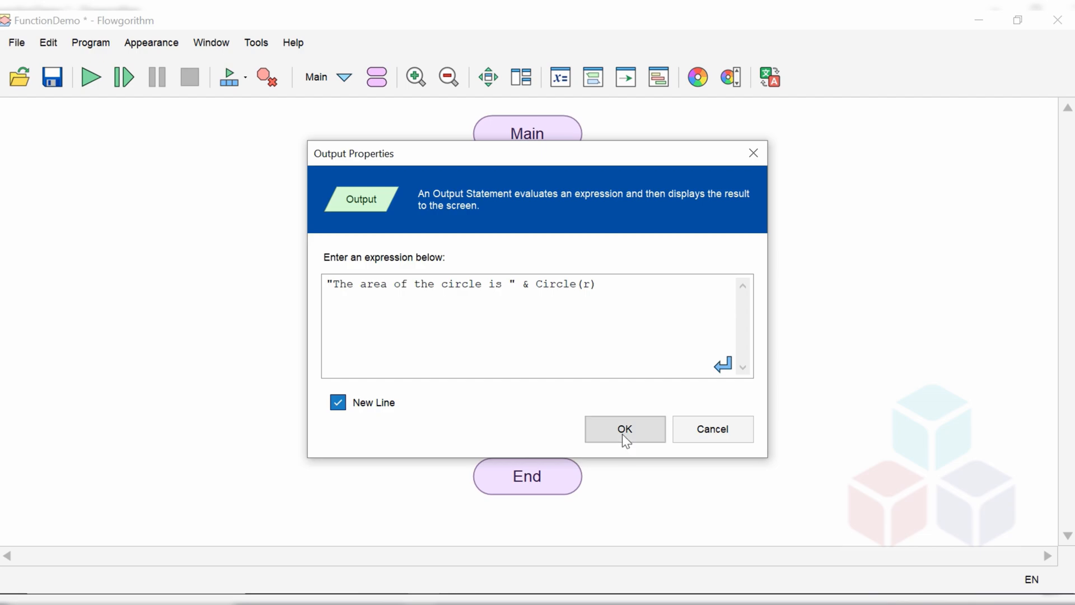
{"action": "left_click", "coordinate": [624, 429]}
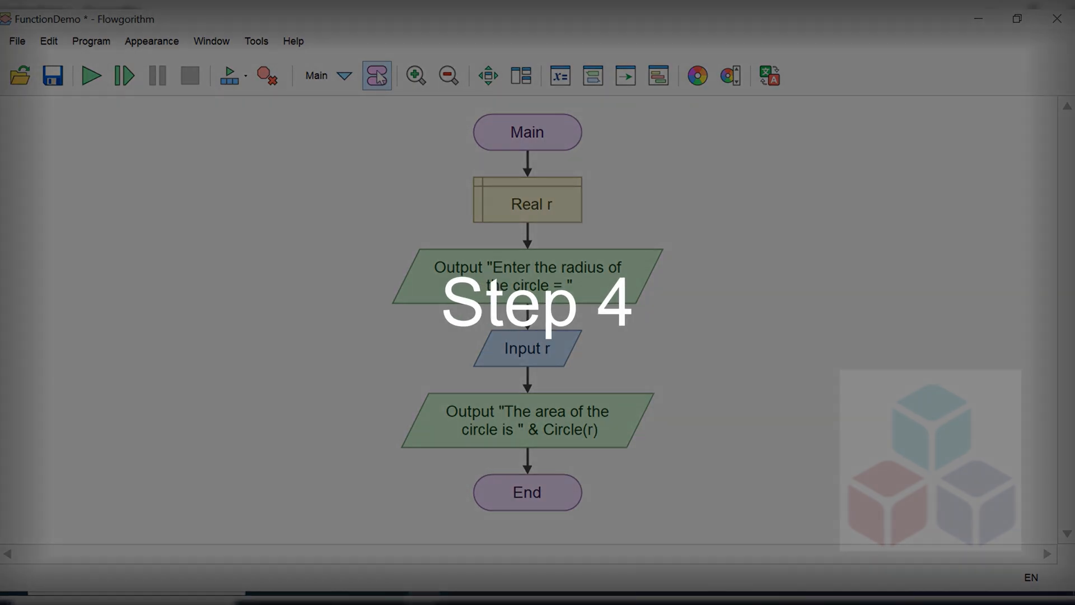
Use the Function Manager to begin adding a new function
{"action": "left_click", "coordinate": [375, 75]}
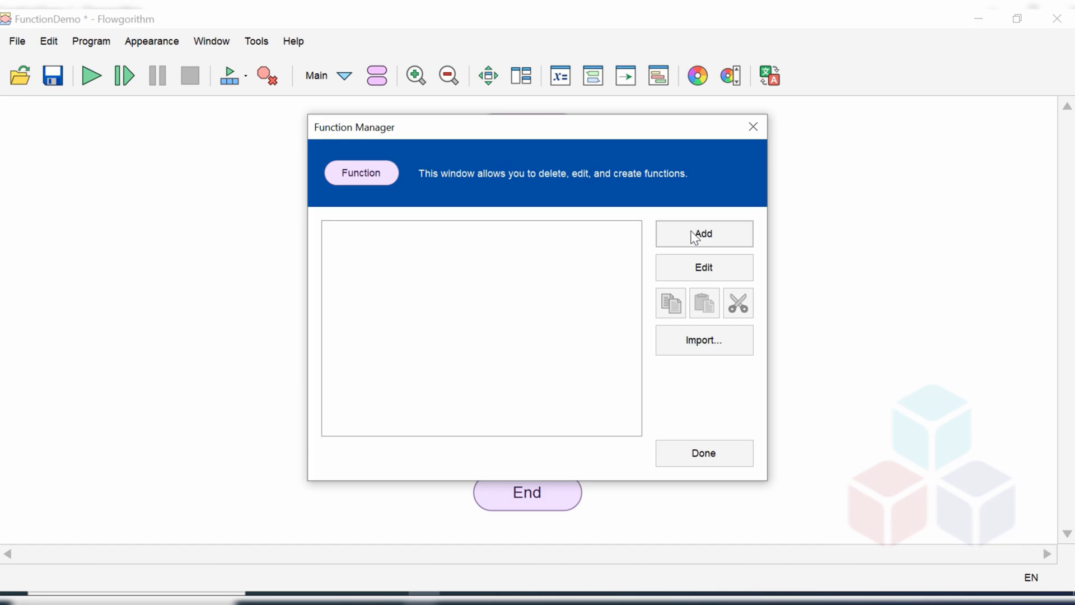
{"action": "left_click", "coordinate": [703, 233]}
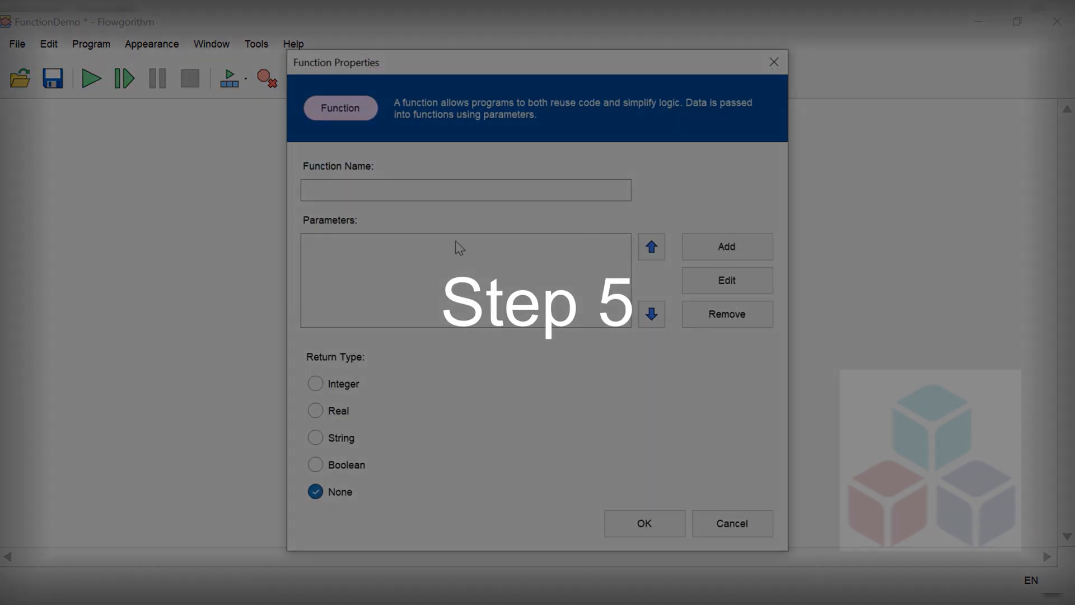
Name the new function Circle and start defining its first parameter
{"action": "left_click", "coordinate": [465, 190]}
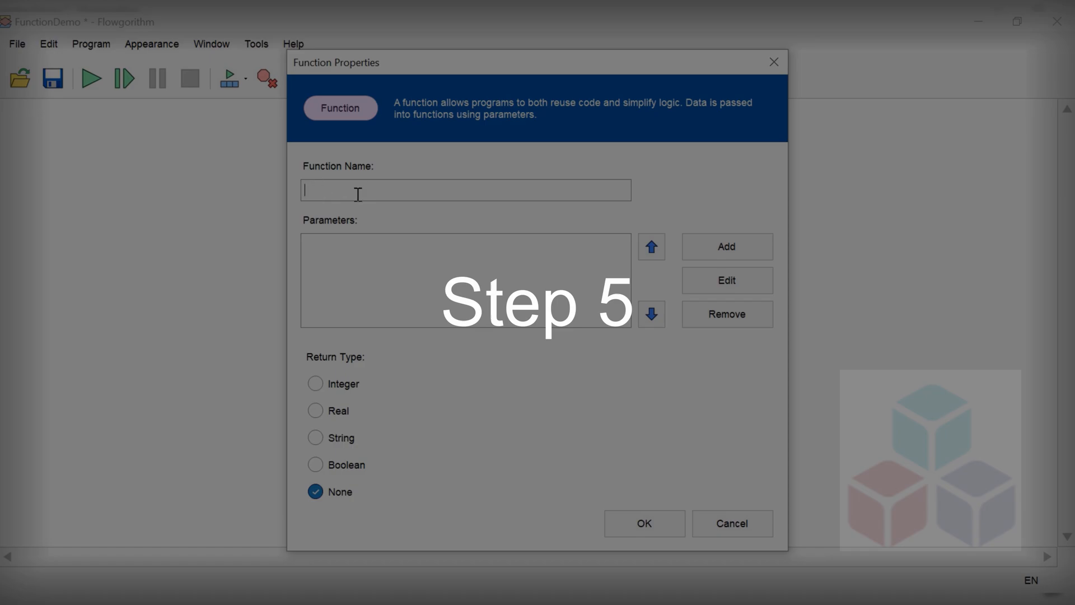
{"action": "type", "text": "Circle"}
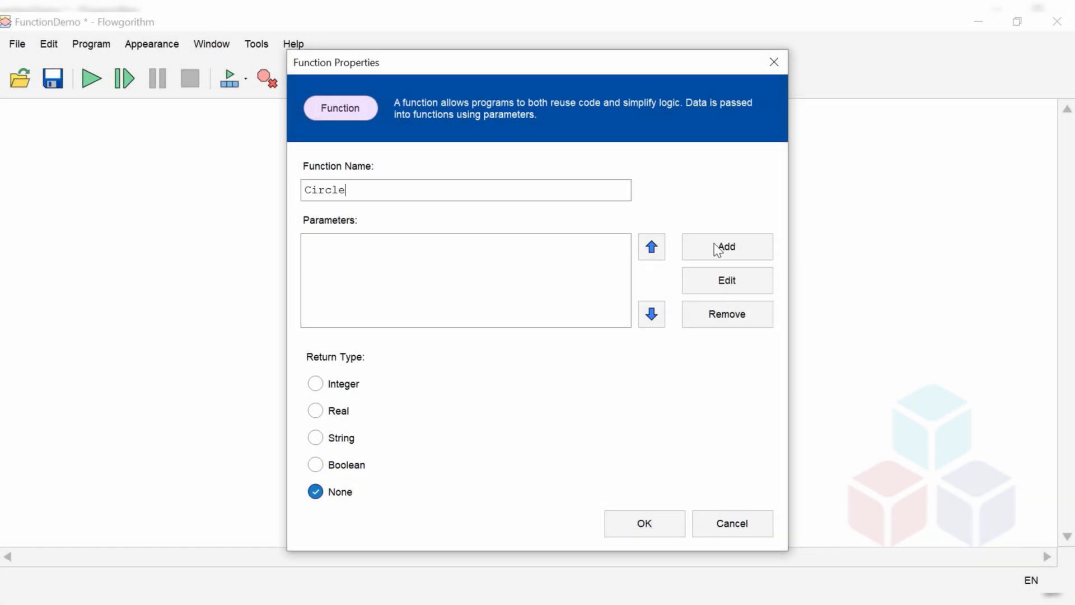
{"action": "left_click", "coordinate": [726, 247]}
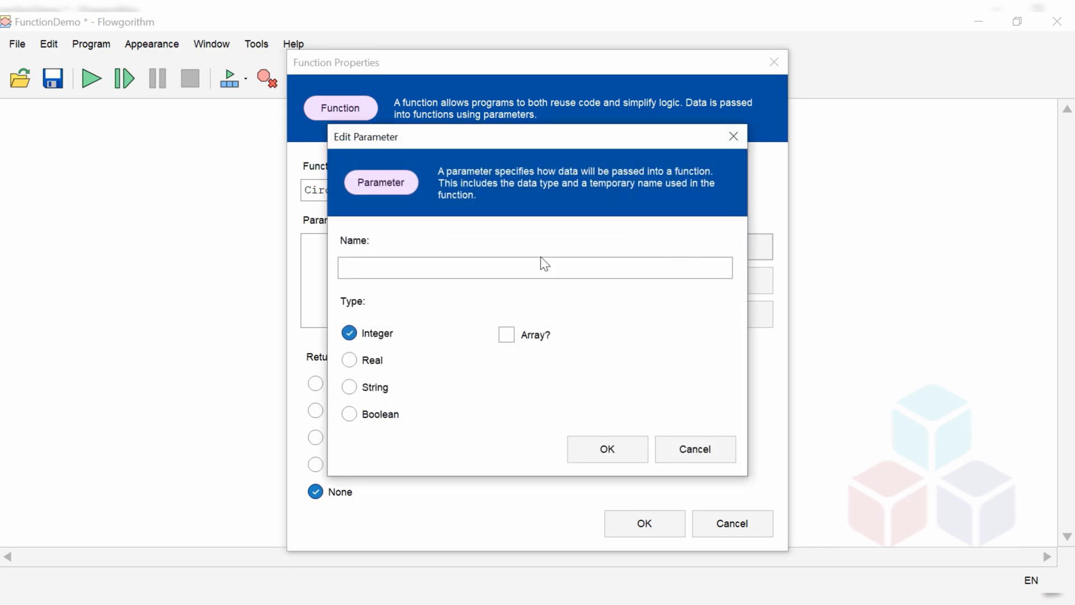
Define the parameter as Radius of type Real
{"action": "type", "text": "Radius"}
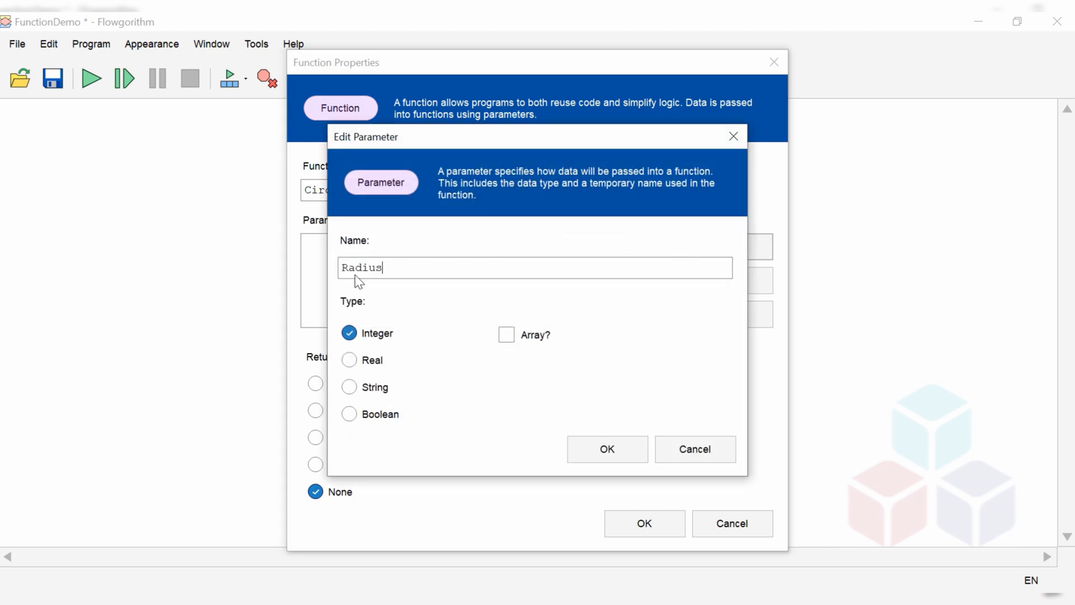
{"action": "left_click", "coordinate": [350, 359]}
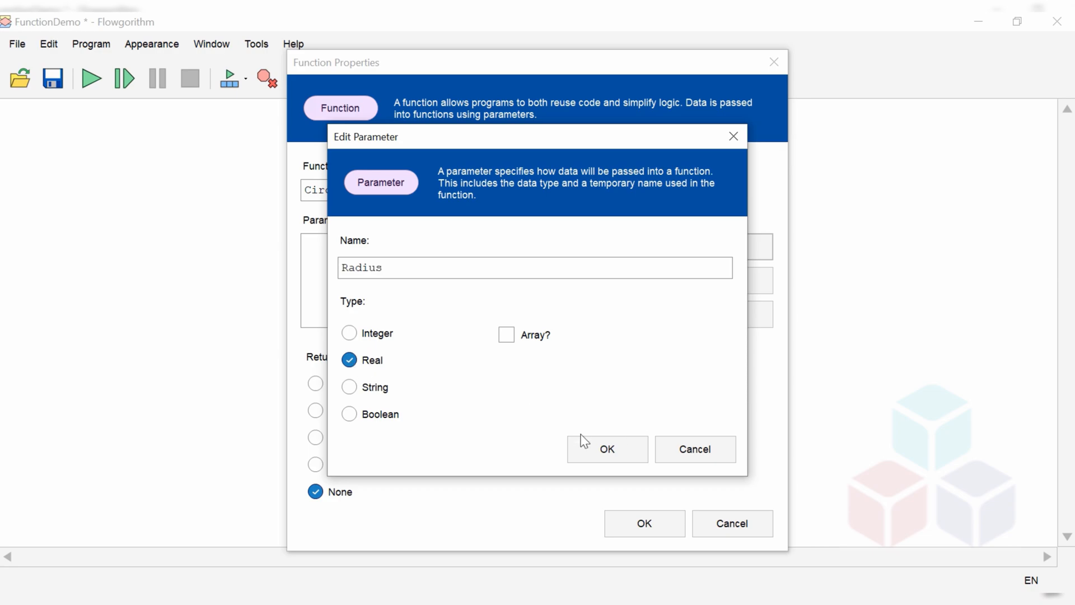
{"action": "mouse_move", "coordinate": [603, 444]}
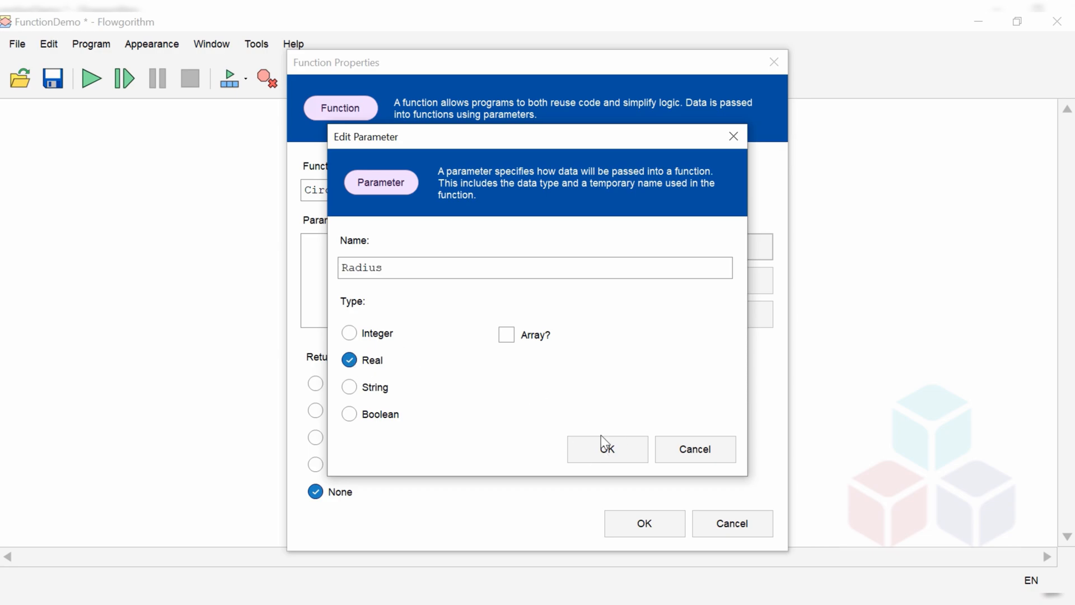
{"action": "left_click", "coordinate": [606, 448]}
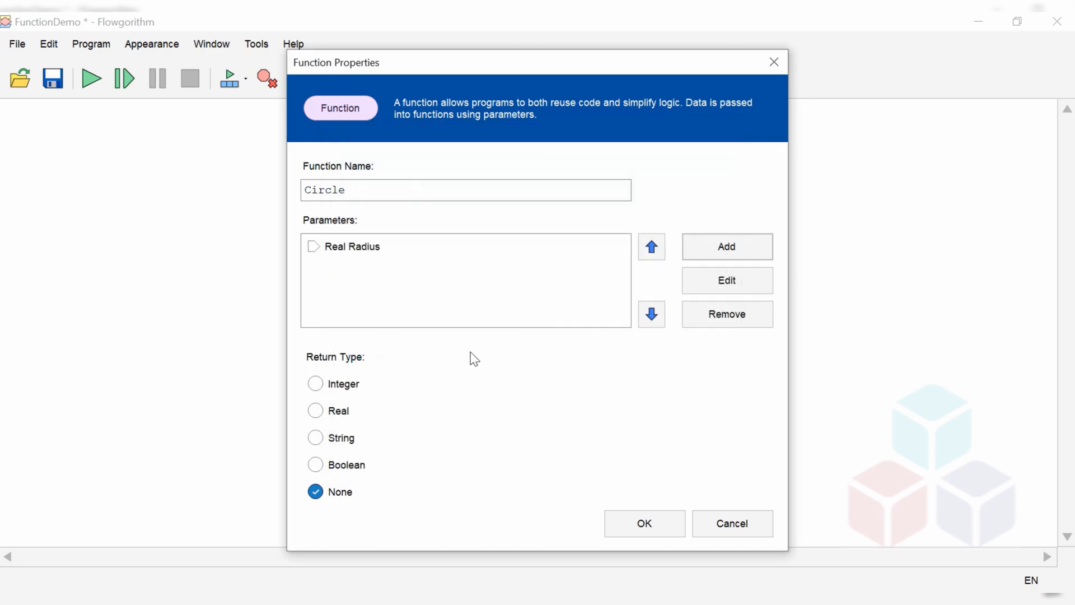
Give Circle a Real return type with return variable Area and confirm it
{"action": "left_click", "coordinate": [316, 410]}
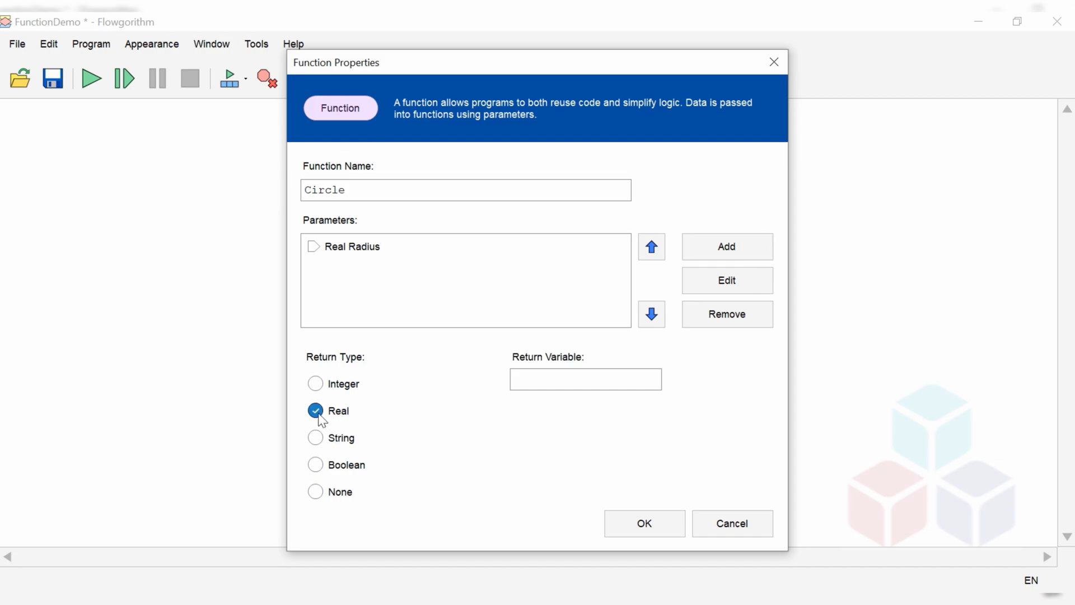
{"action": "mouse_move", "coordinate": [554, 379]}
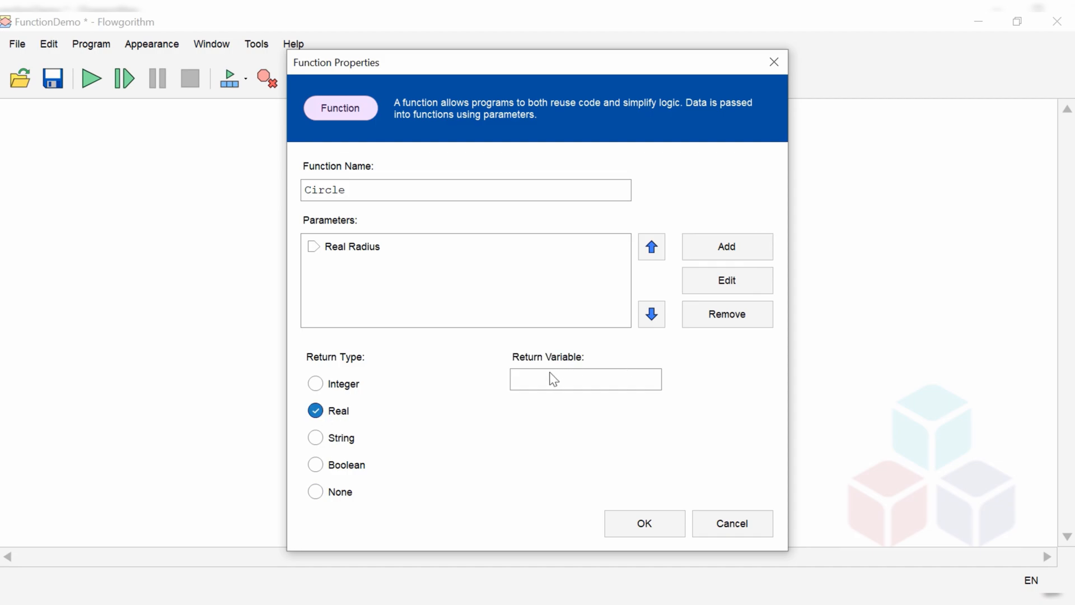
{"action": "type", "text": "Are"}
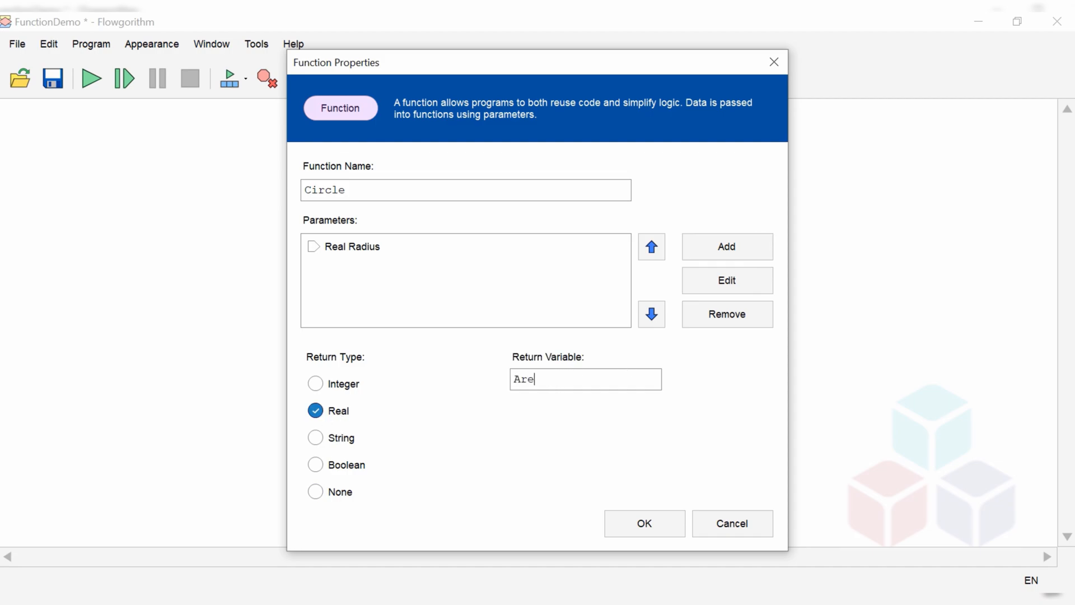
{"action": "type", "text": "a"}
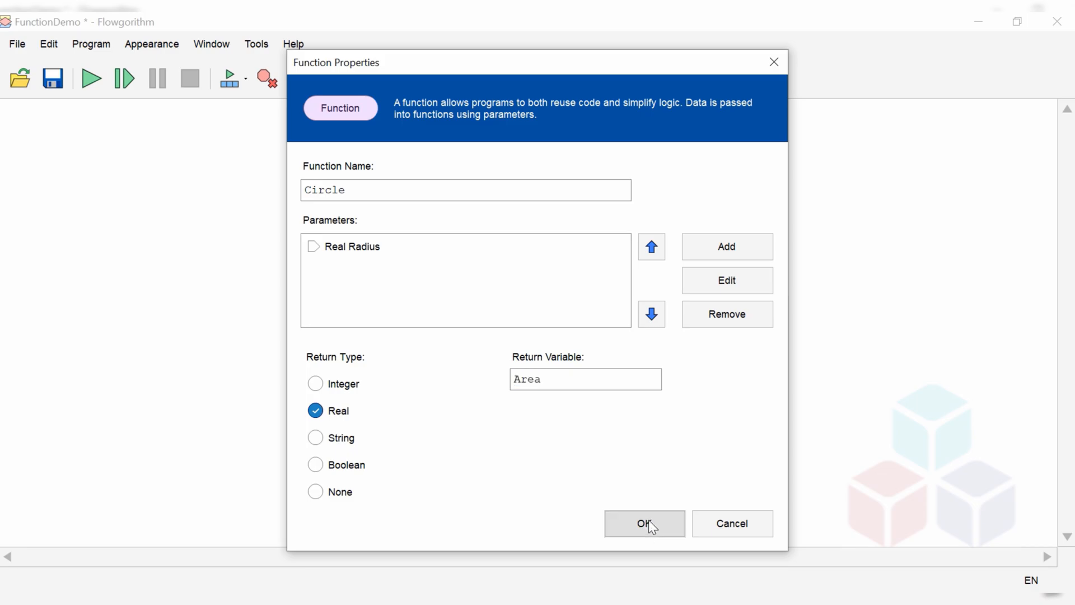
{"action": "left_click", "coordinate": [643, 523]}
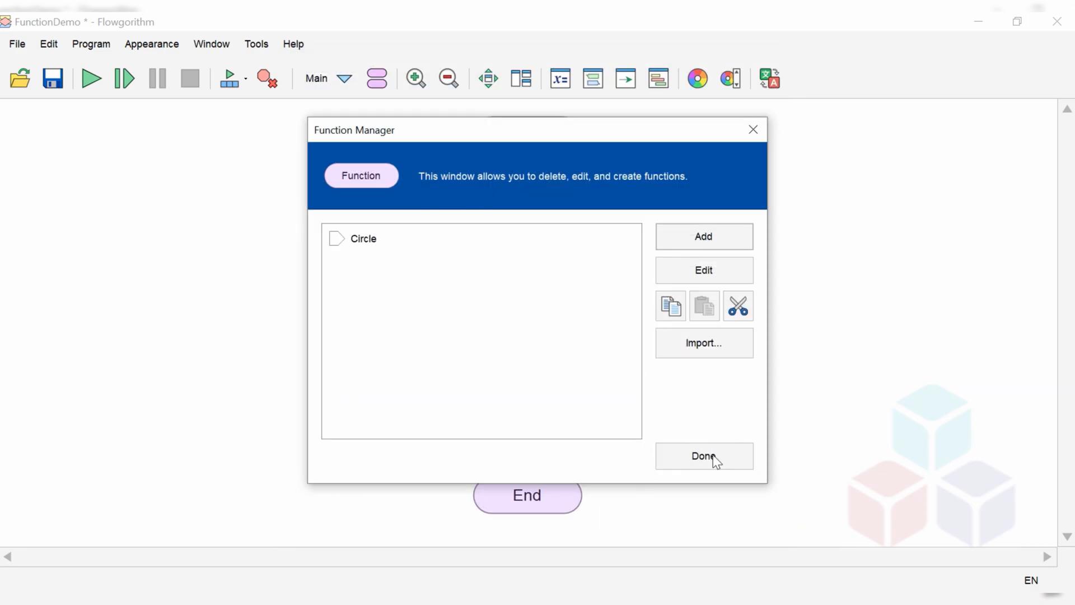
Close the function list and insert an assignment before Circle's return
{"action": "left_click", "coordinate": [703, 456]}
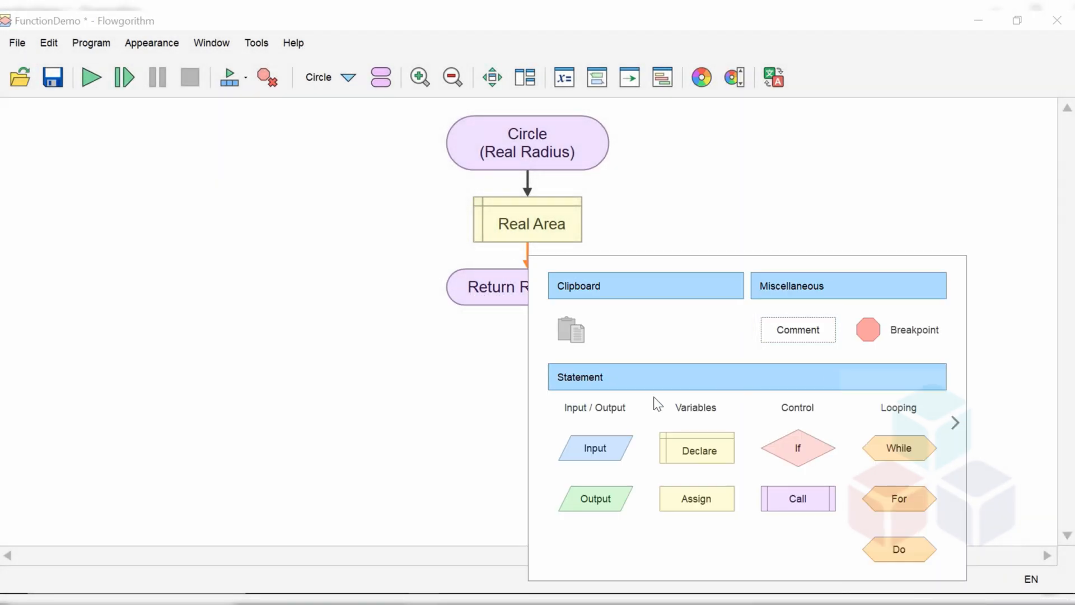
{"action": "left_click", "coordinate": [695, 498]}
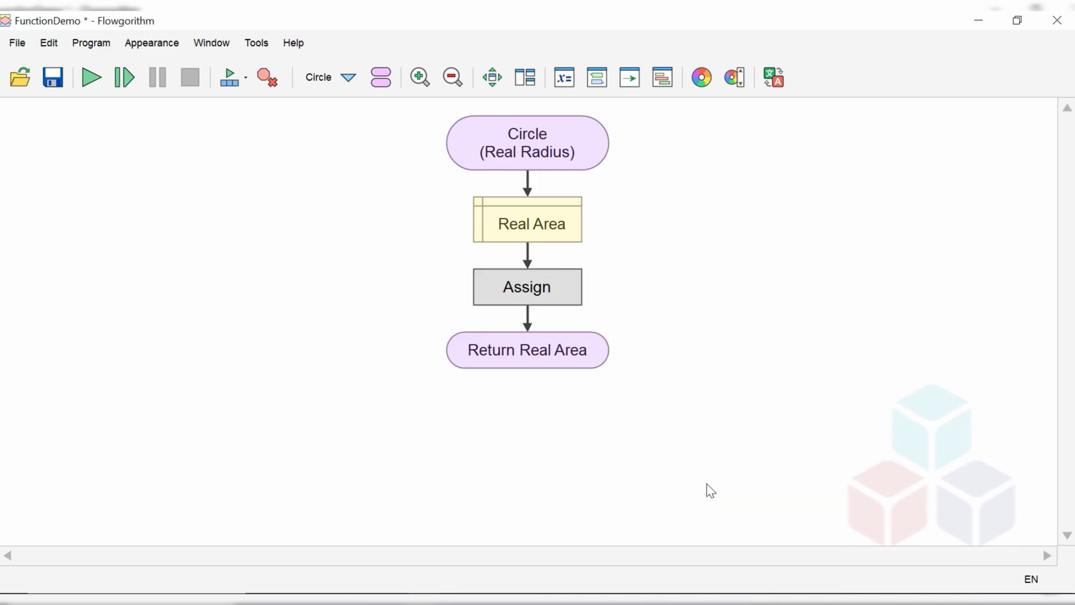
{"action": "double_click", "coordinate": [526, 287]}
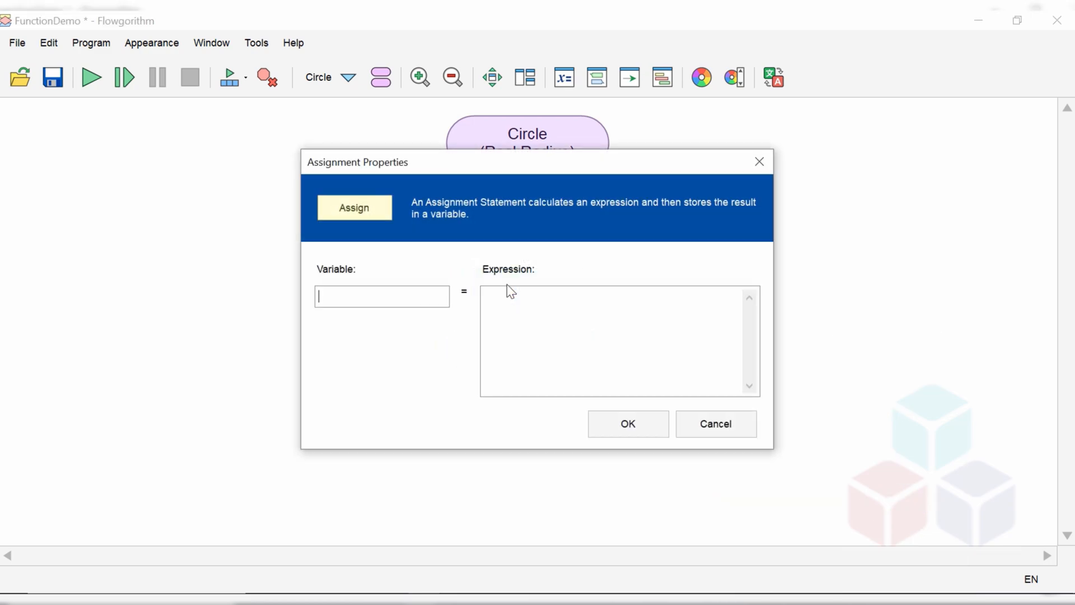
Set the assignment to Area = PI * Radius ^ 2
{"action": "type", "text": "Area"}
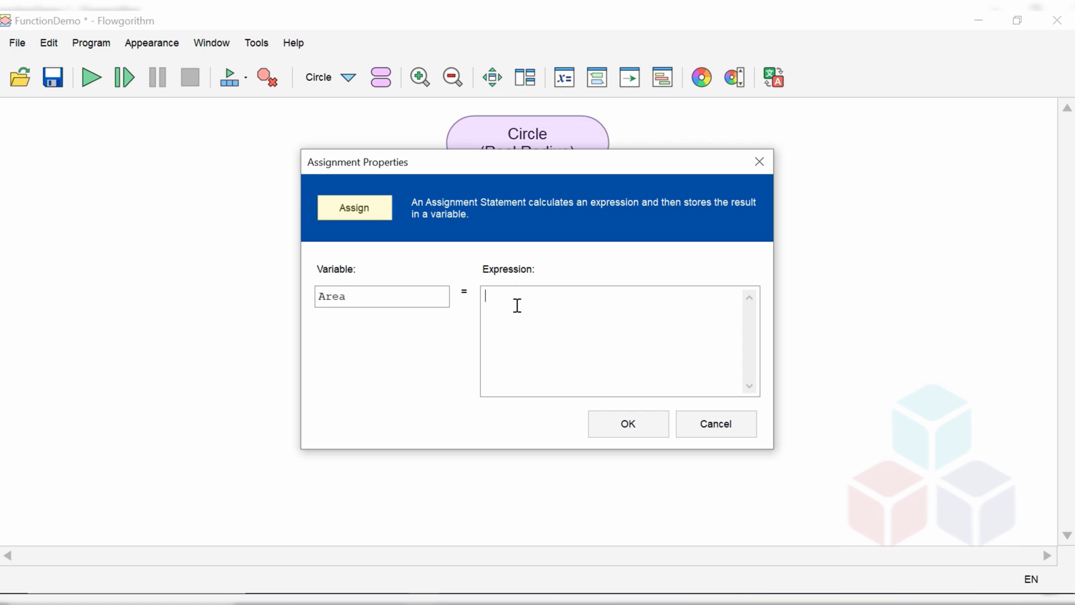
{"action": "type", "text": "PI *"}
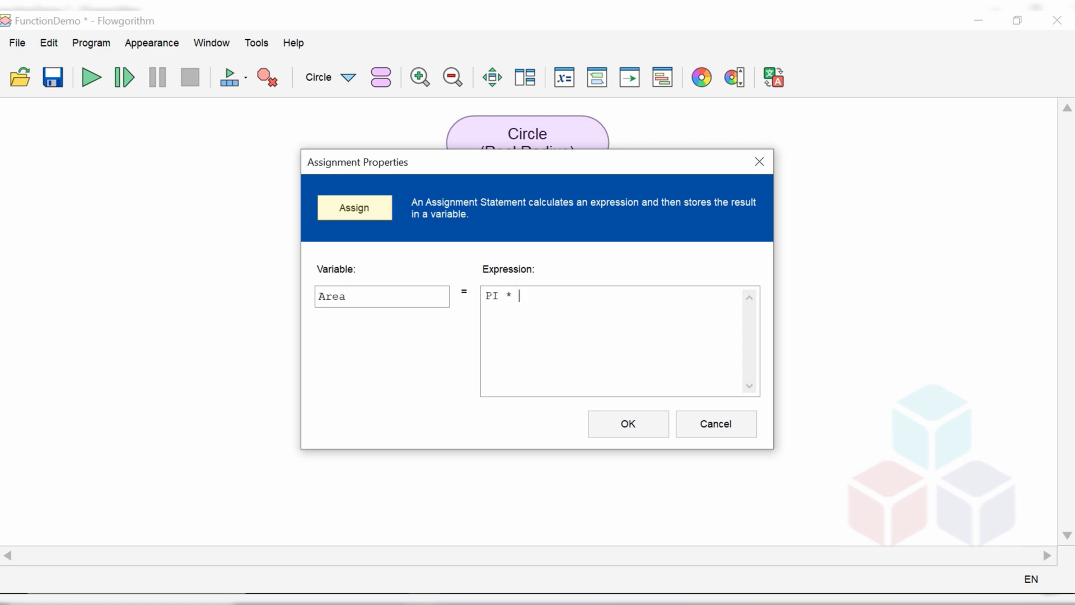
{"action": "type", "text": "R"}
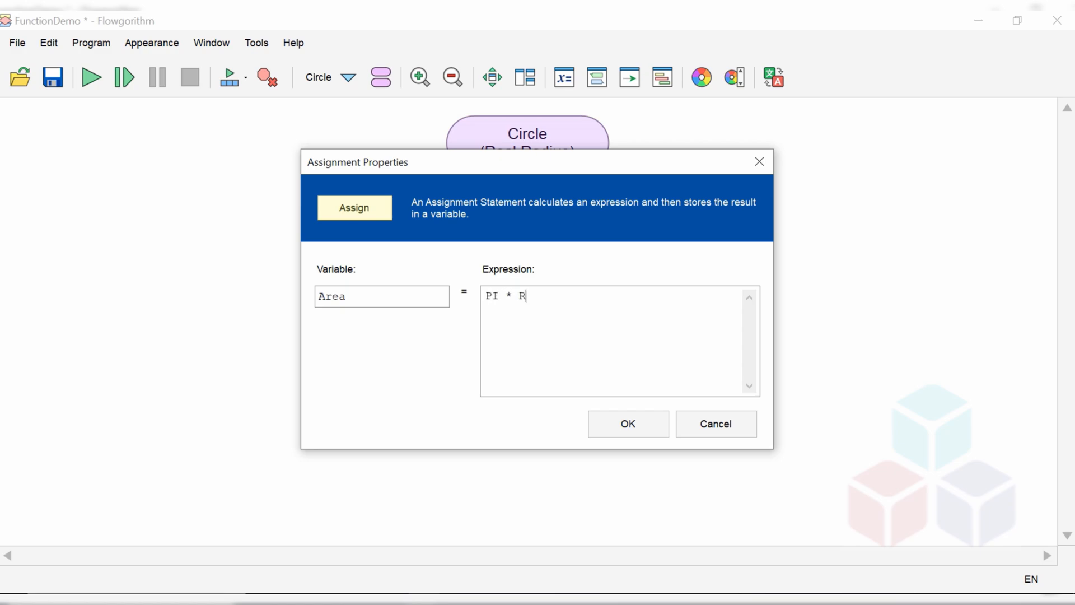
{"action": "type", "text": "adius"}
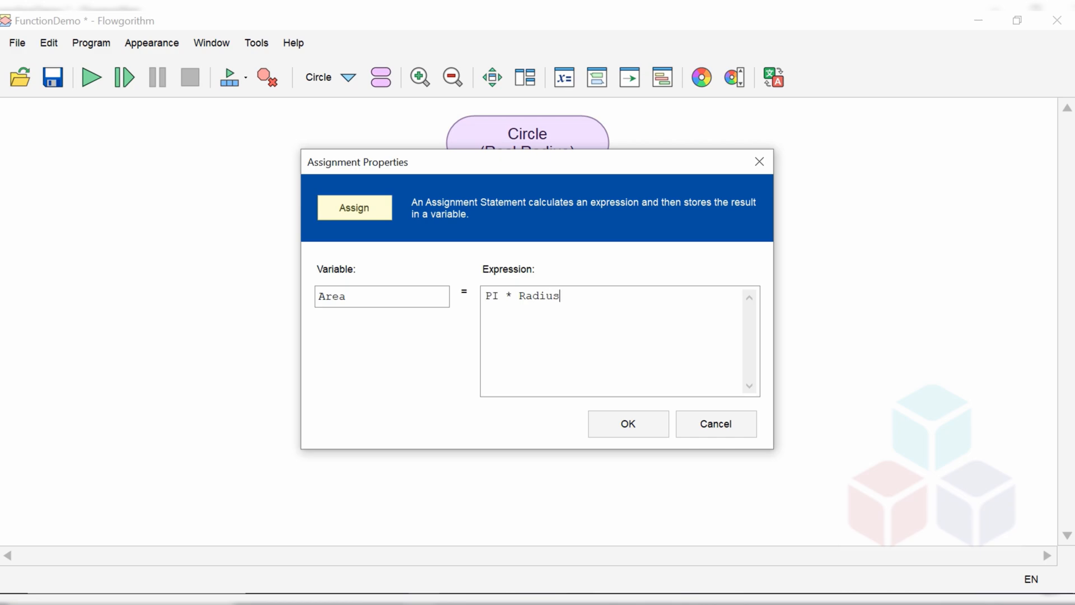
{"action": "type", "text": "^"}
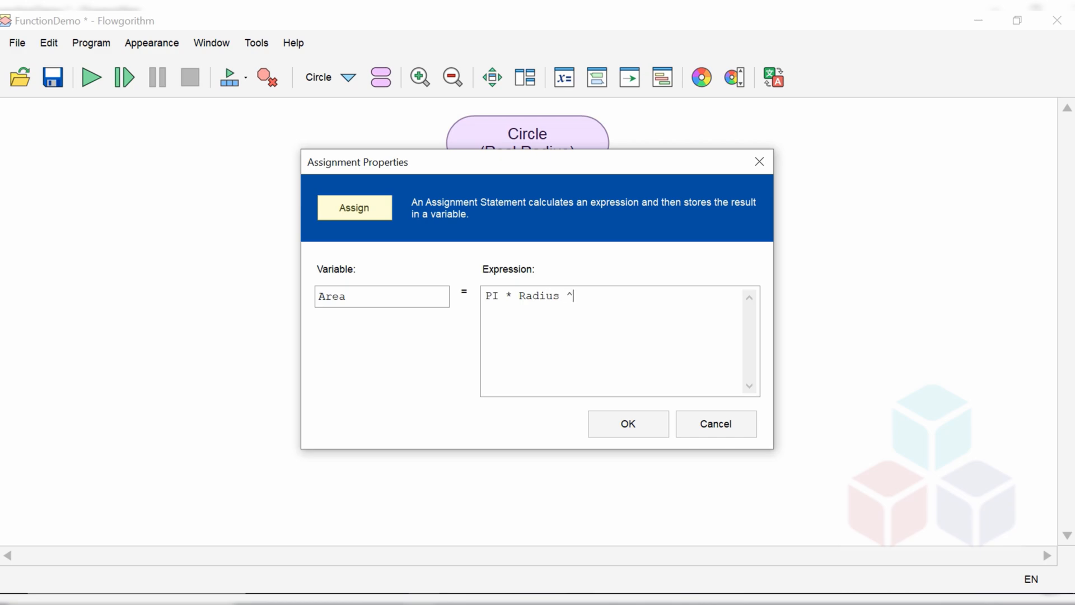
{"action": "type", "text": "2"}
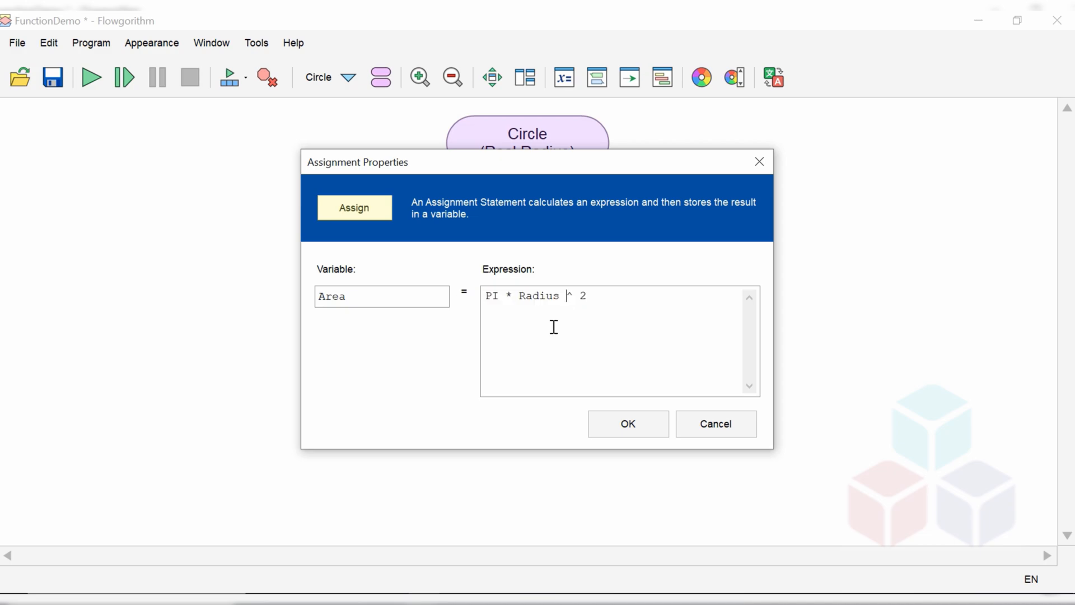
{"action": "mouse_move", "coordinate": [628, 434]}
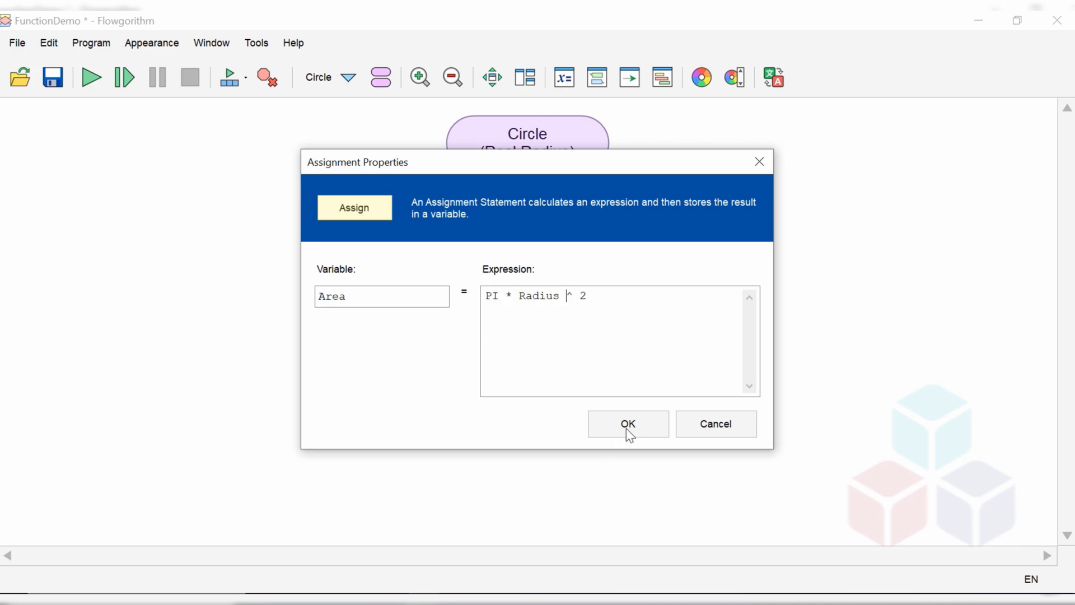
{"action": "left_click", "coordinate": [627, 423]}
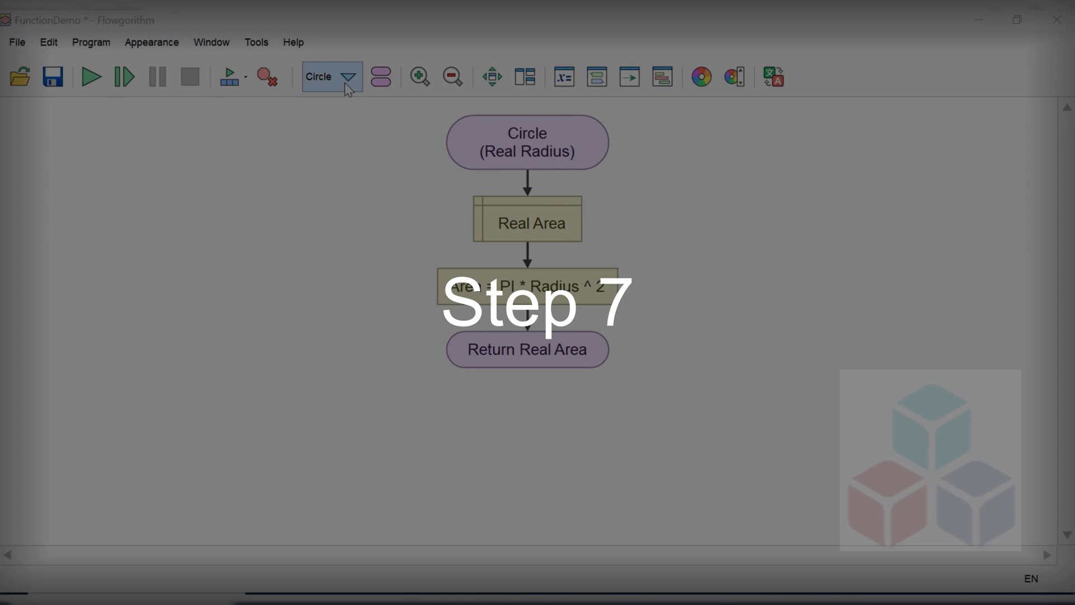
Switch to the Main flowchart and bring up the Window > Layout Windows choices
{"action": "left_click", "coordinate": [348, 76]}
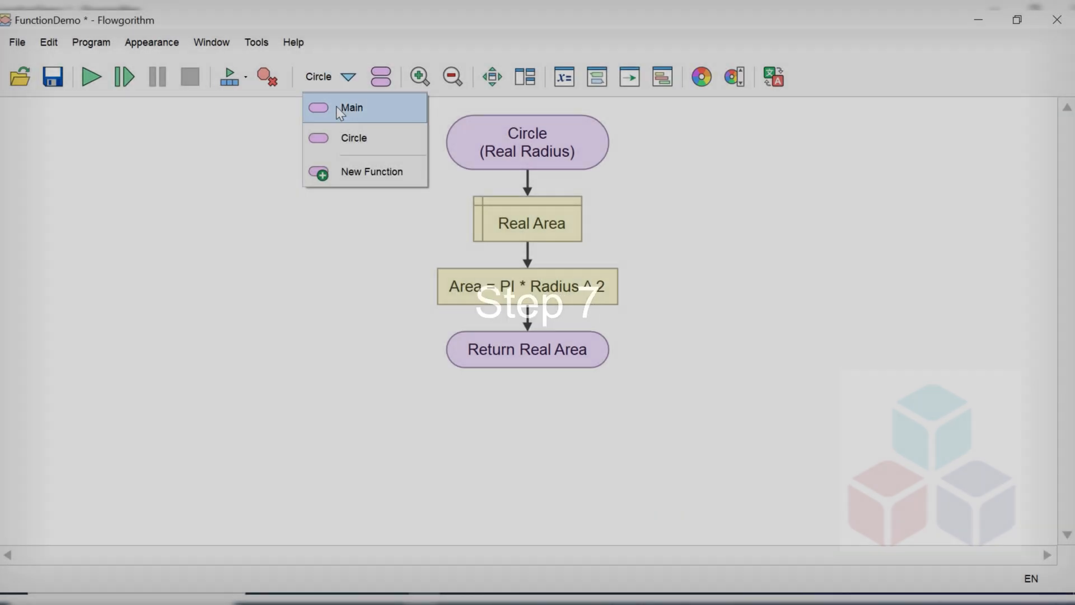
{"action": "left_click", "coordinate": [350, 107]}
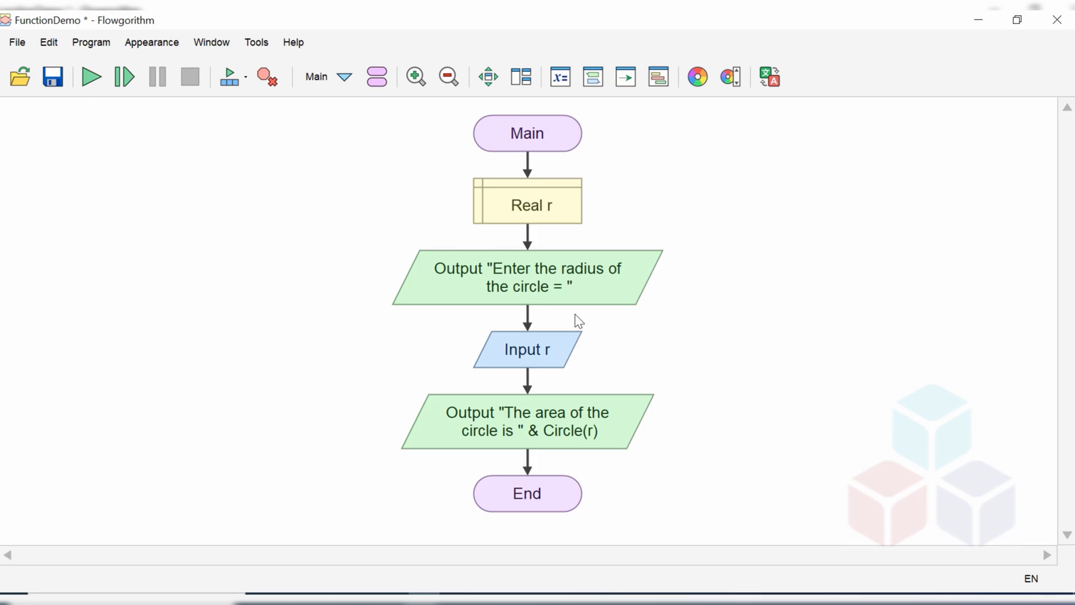
{"action": "mouse_move", "coordinate": [453, 103]}
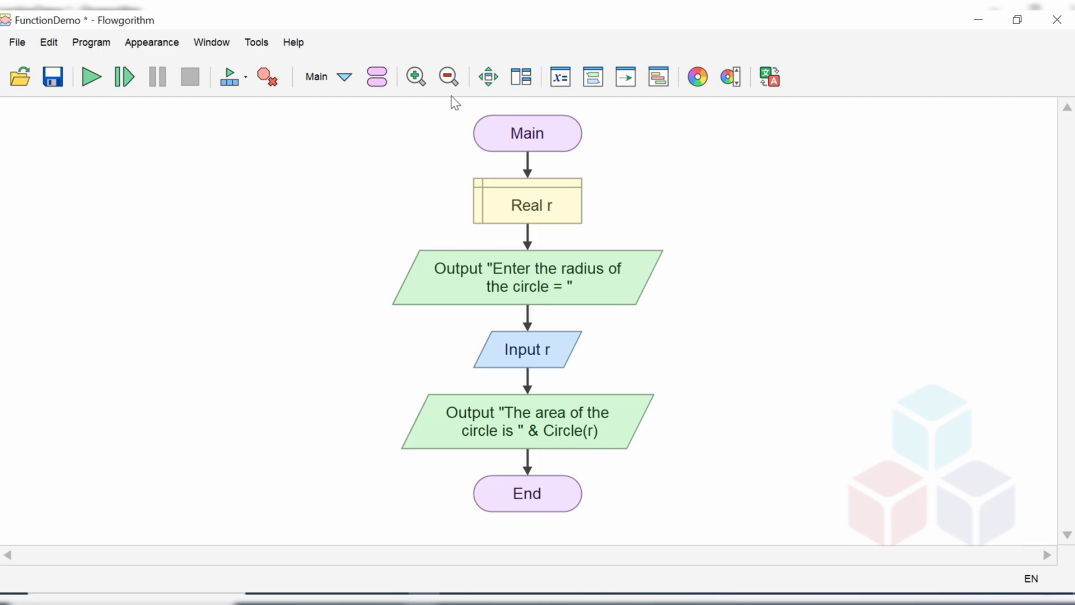
{"action": "left_click", "coordinate": [212, 41]}
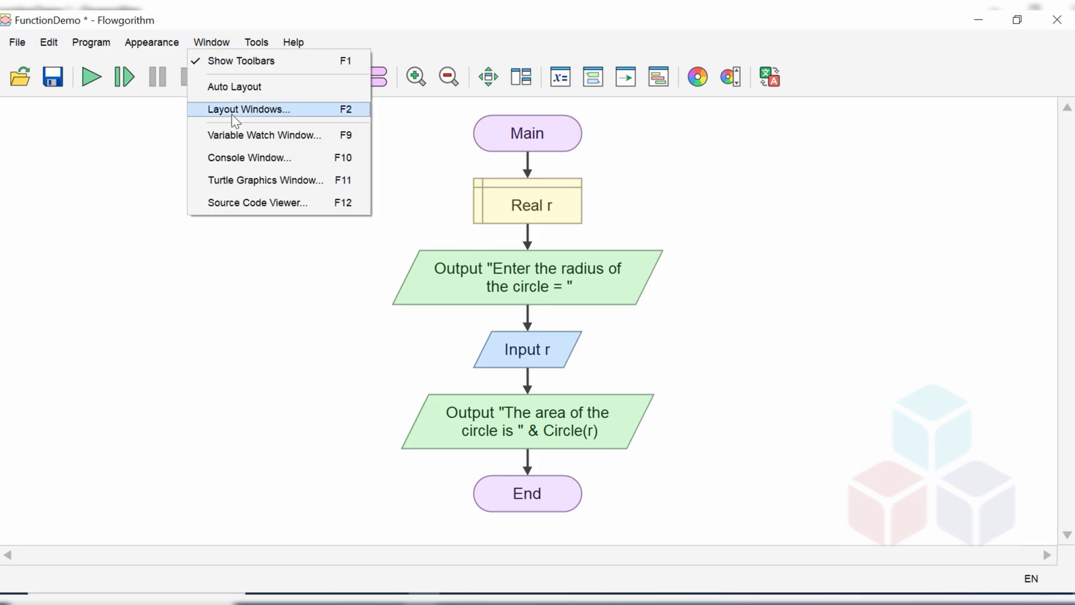
{"action": "left_click", "coordinate": [249, 109]}
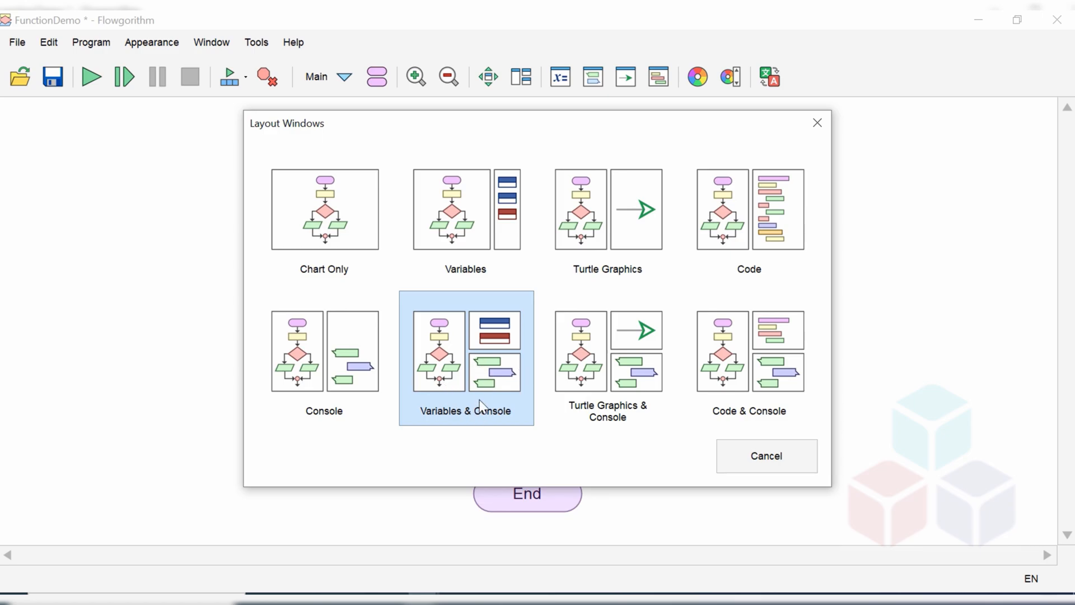
Choose the Variables & Console layout and run the FunctionDemo program
{"action": "left_click", "coordinate": [466, 356]}
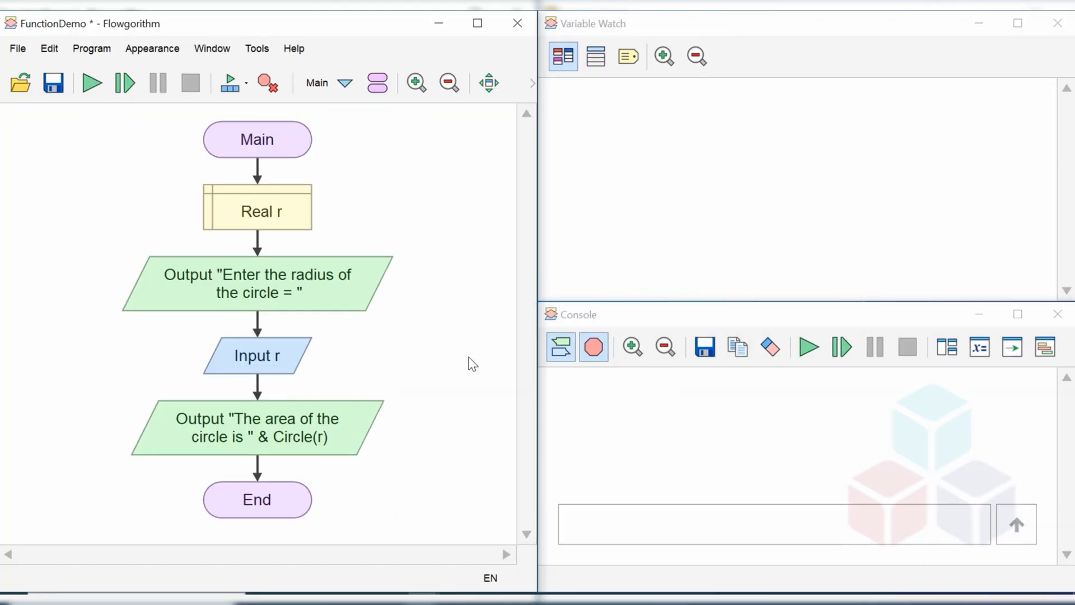
{"action": "mouse_move", "coordinate": [176, 169]}
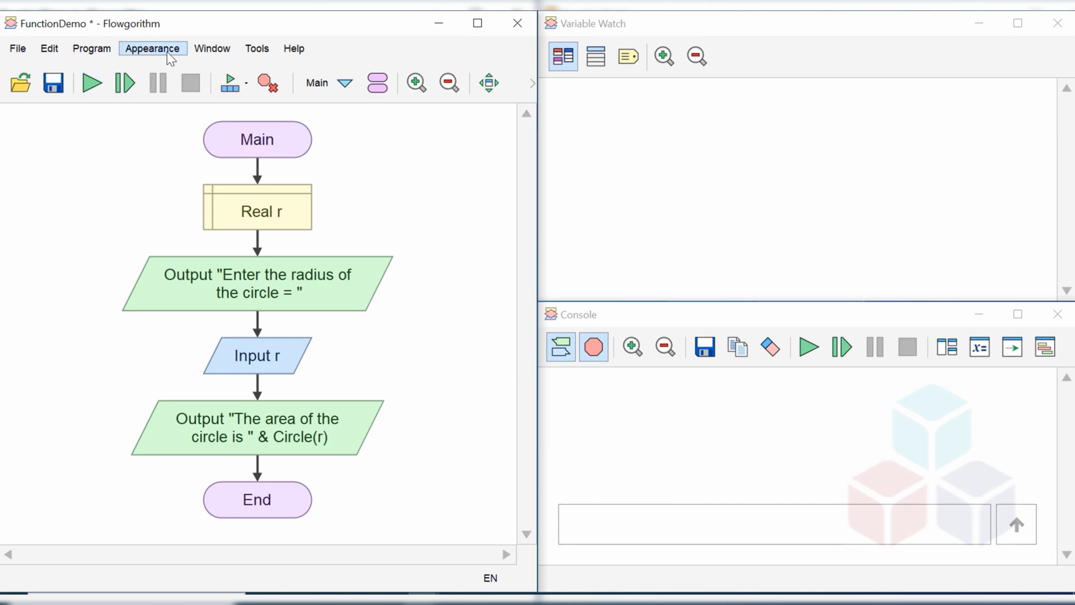
{"action": "left_click", "coordinate": [232, 82]}
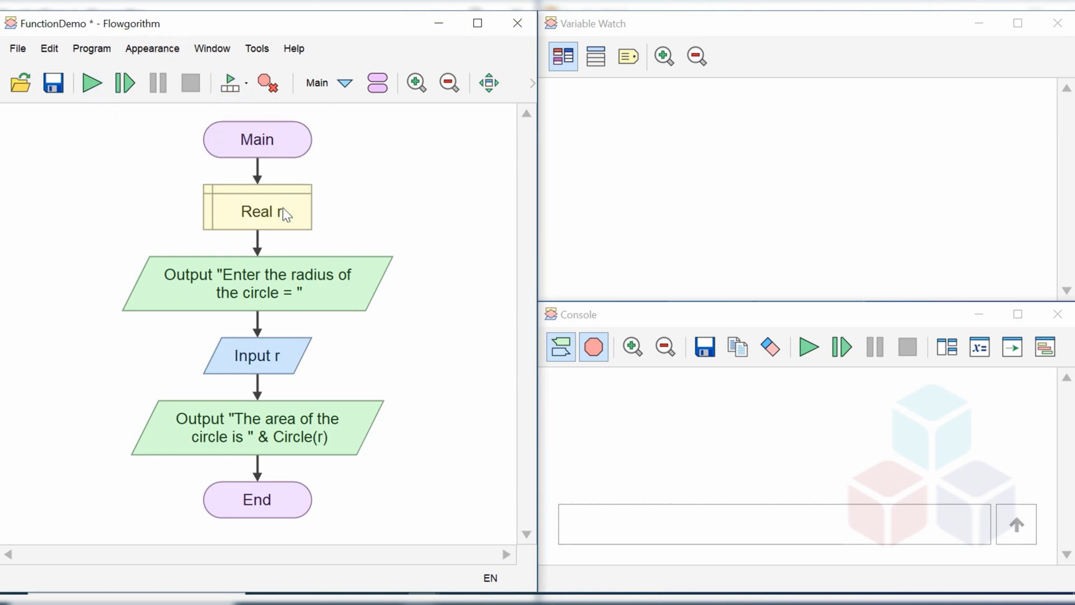
{"action": "left_click", "coordinate": [90, 81]}
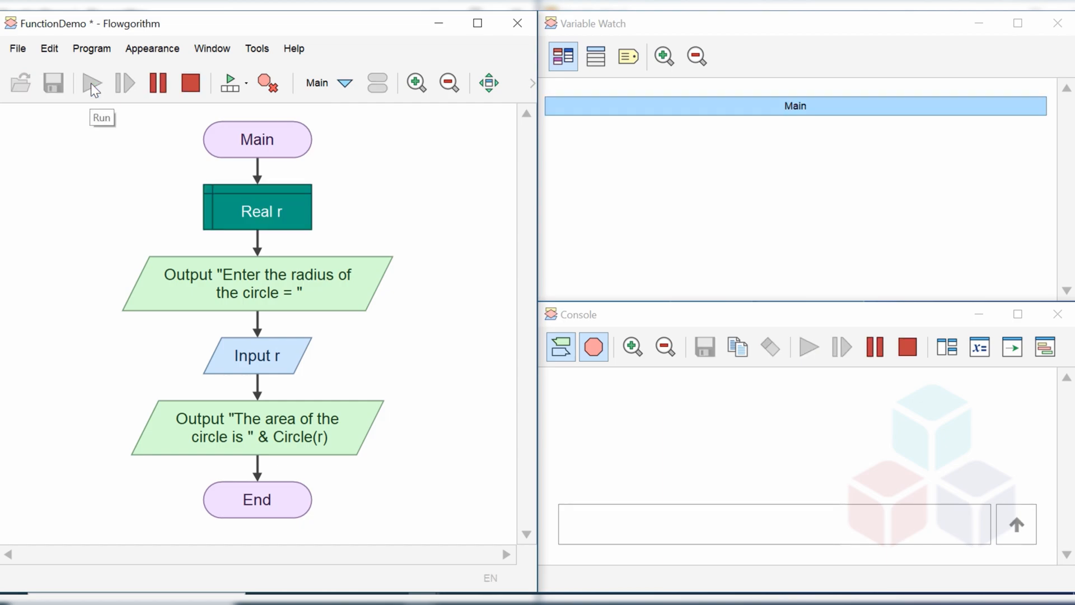
Enter radius 3.0 in the console, printing area 28.2743338823081
{"action": "left_click", "coordinate": [92, 82]}
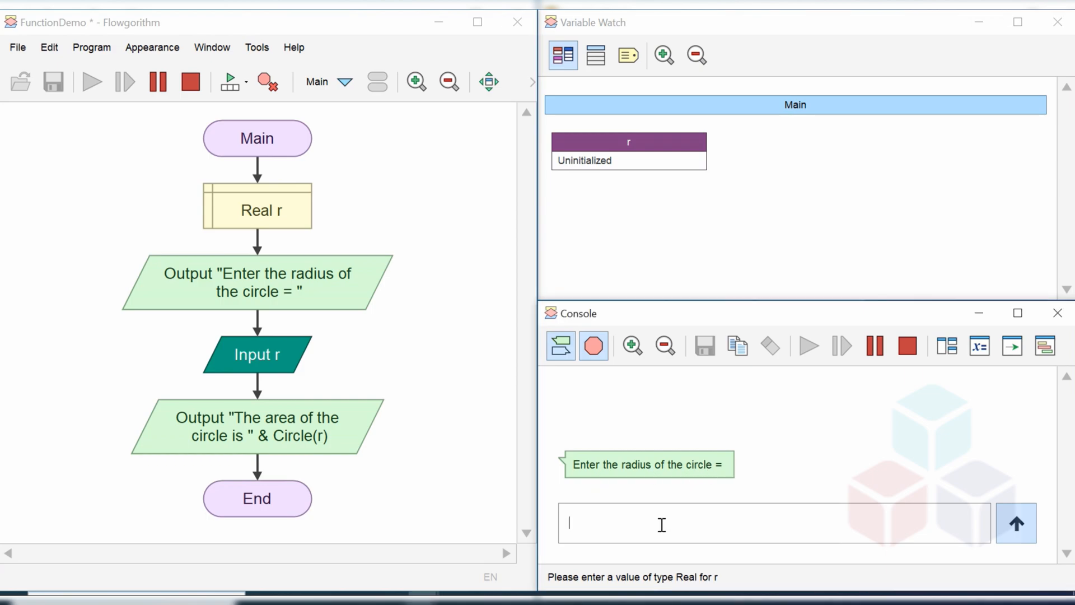
{"action": "type", "text": "3."}
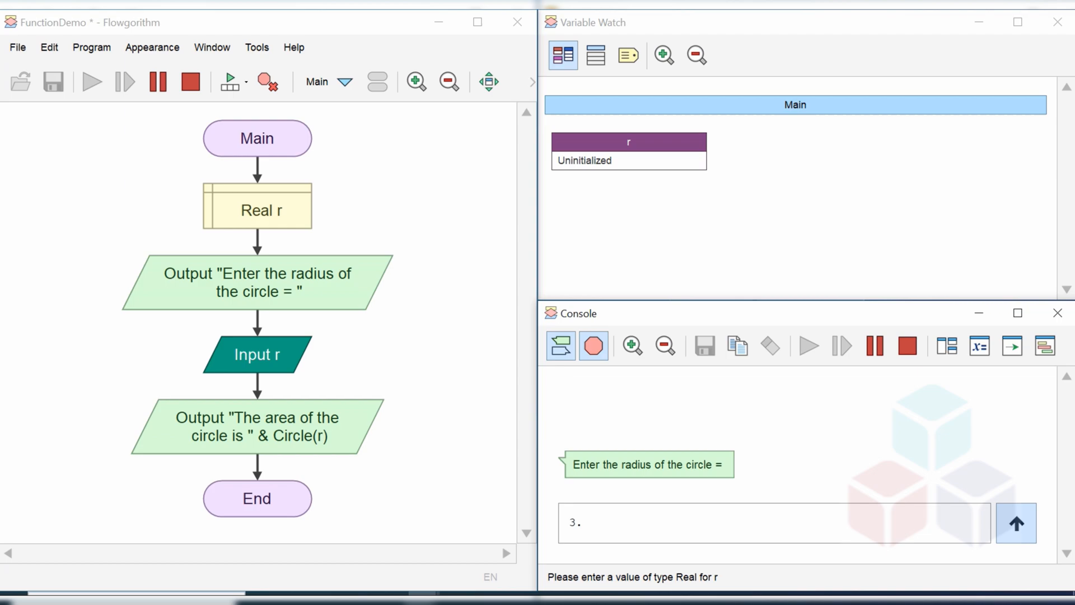
{"action": "type", "text": "0"}
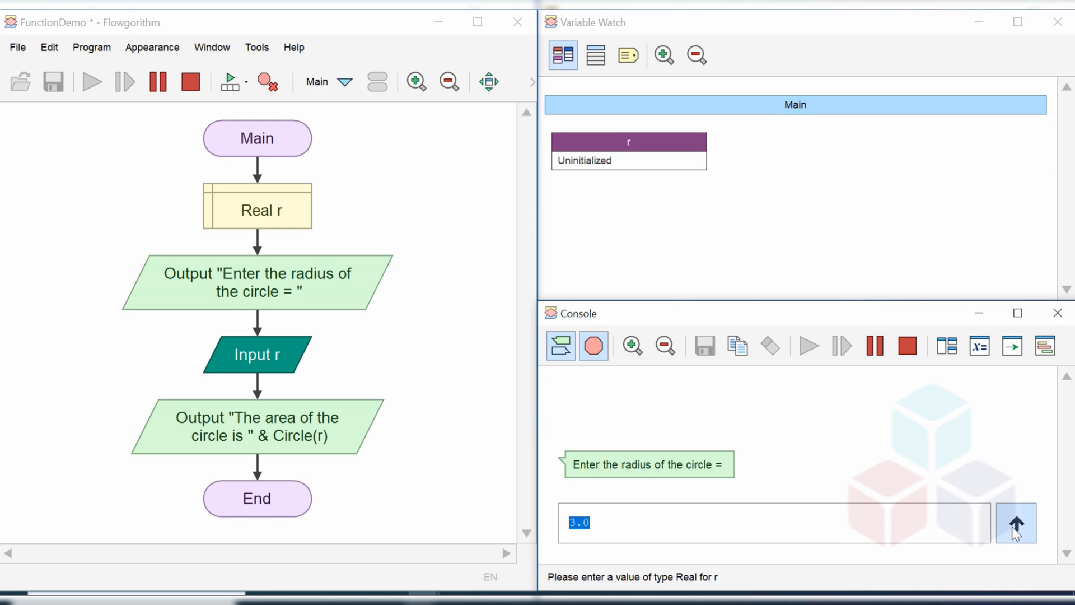
{"action": "left_click", "coordinate": [1016, 523]}
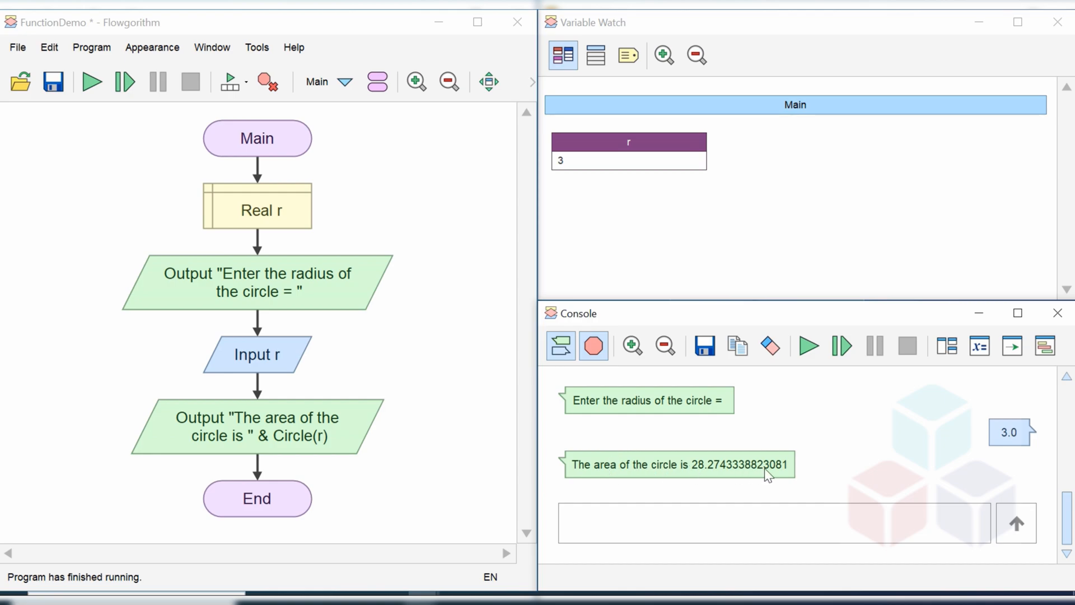
{"action": "mouse_move", "coordinate": [786, 477]}
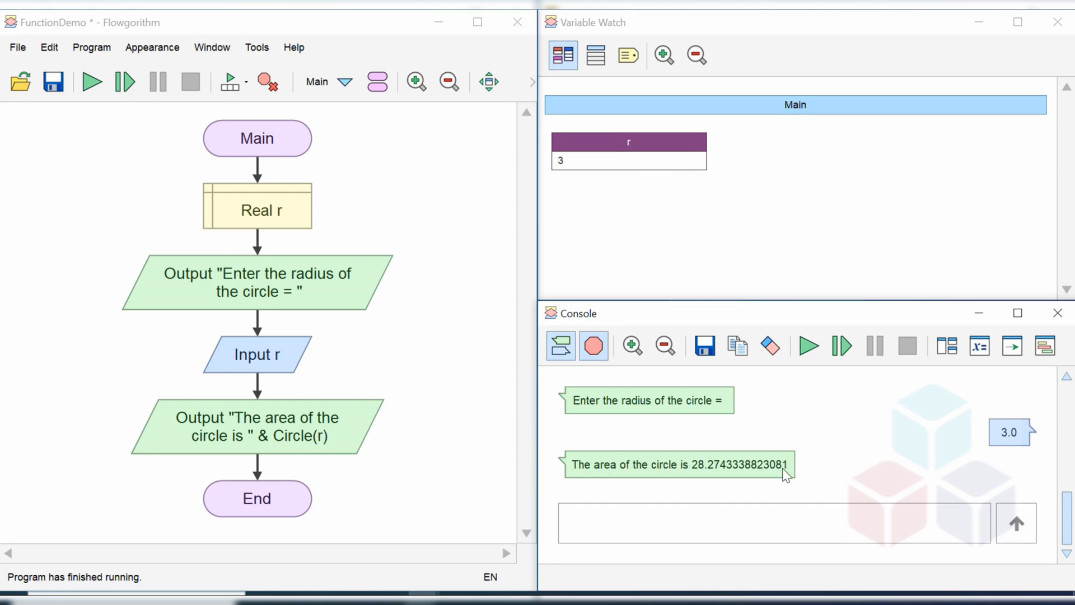
{"action": "mouse_move", "coordinate": [1018, 199]}
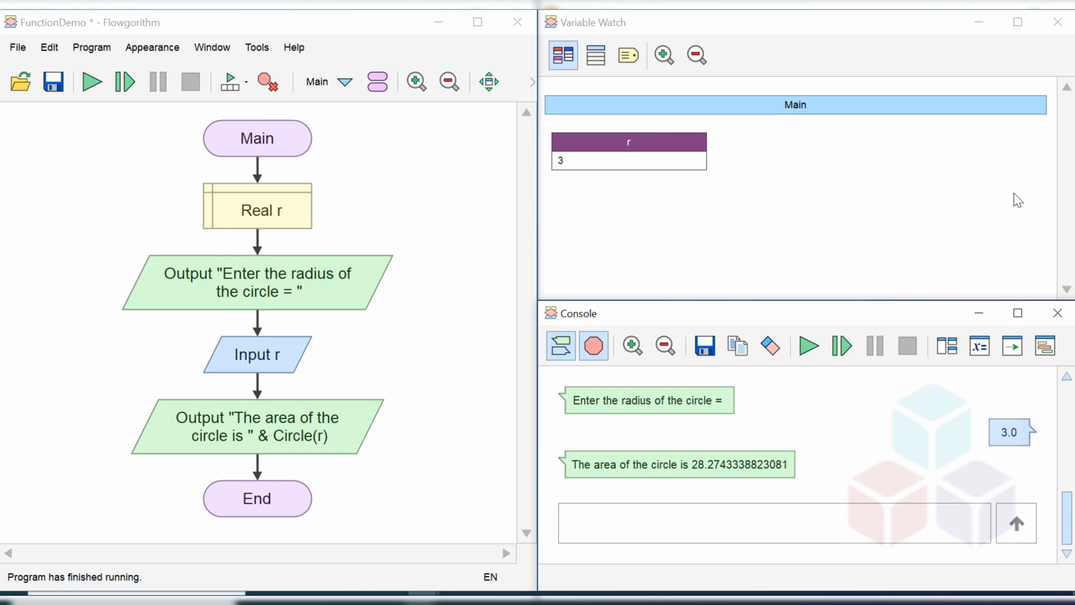
{"action": "mouse_move", "coordinate": [850, 128]}
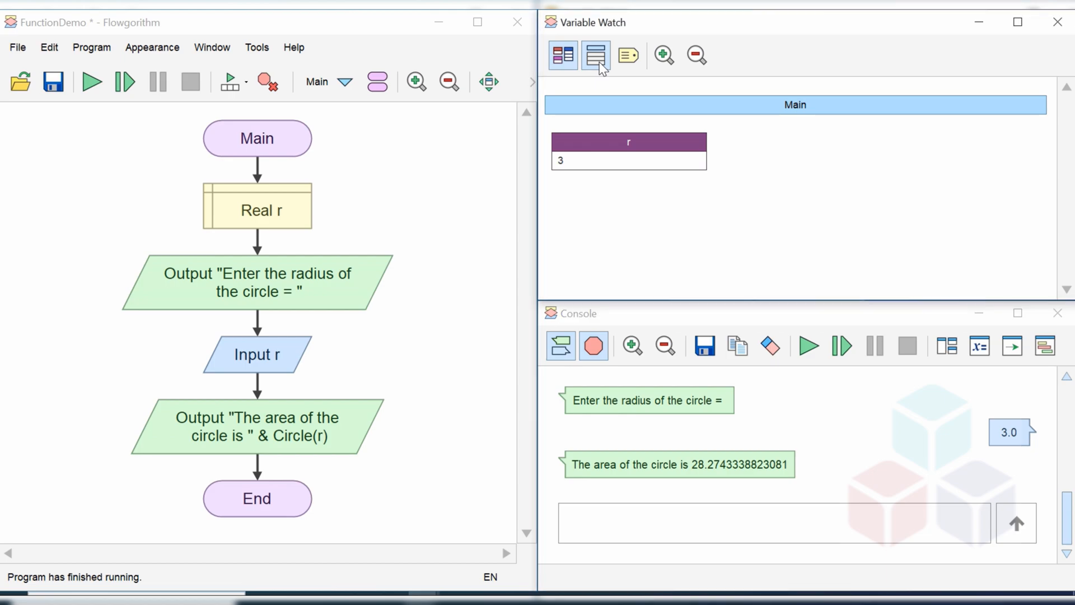
{"action": "left_click", "coordinate": [561, 55]}
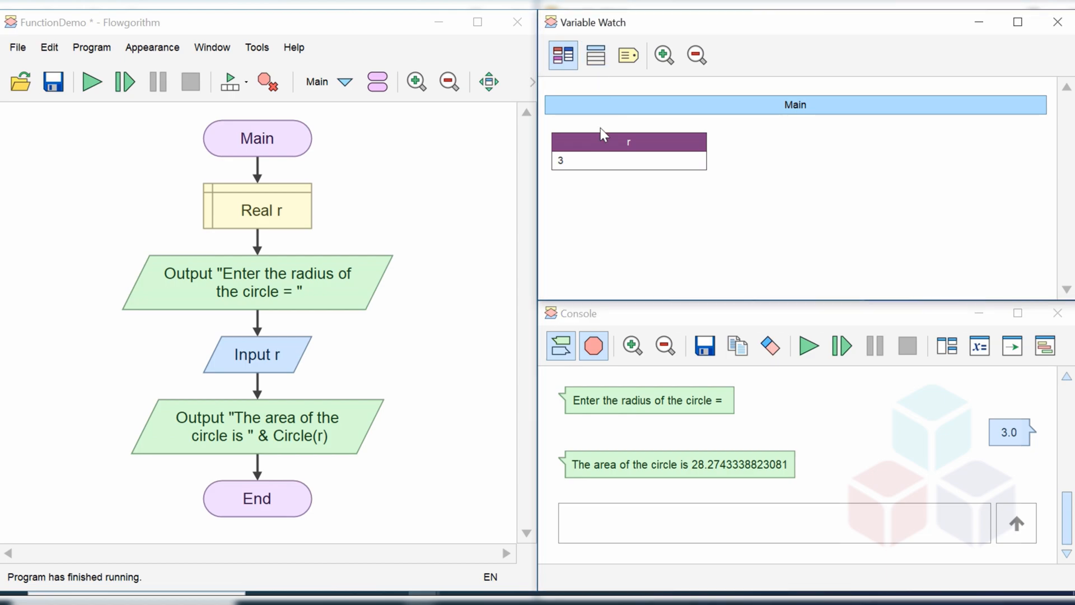
{"action": "mouse_move", "coordinate": [659, 415]}
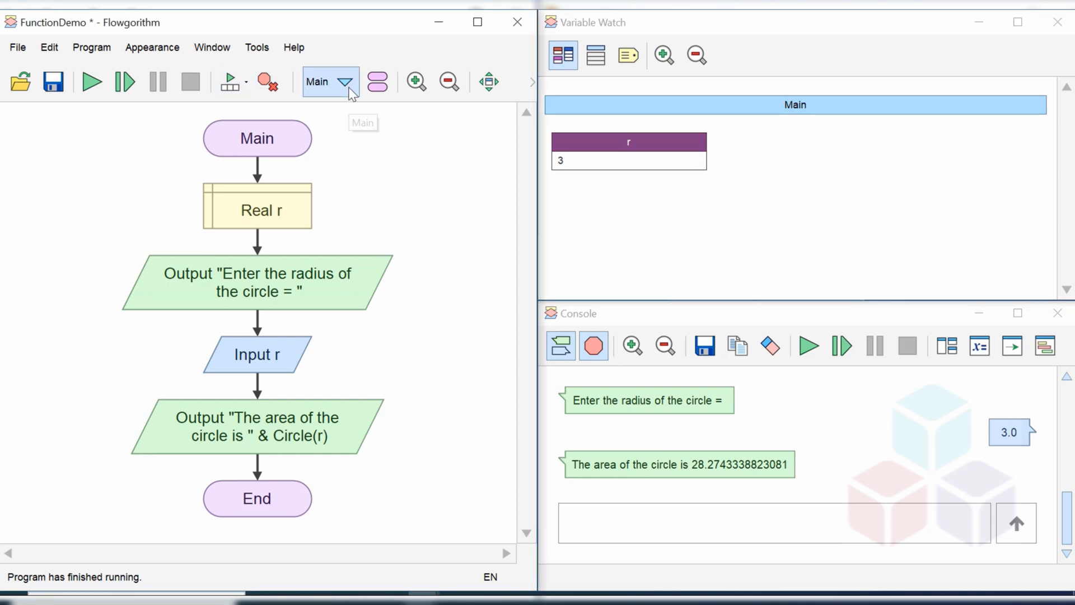
{"action": "left_click", "coordinate": [345, 82]}
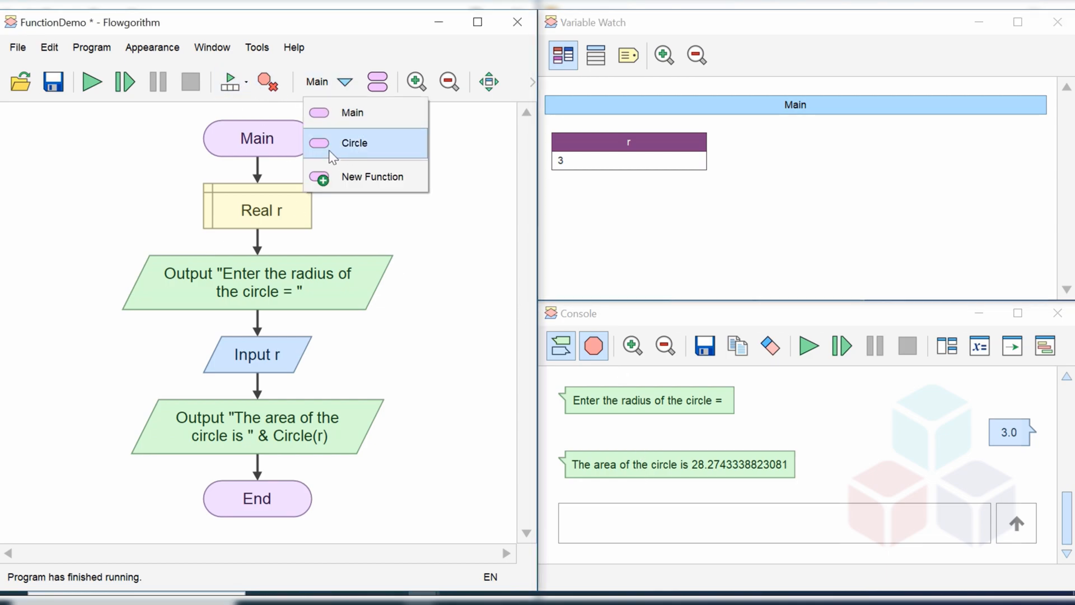
{"action": "left_click", "coordinate": [355, 142]}
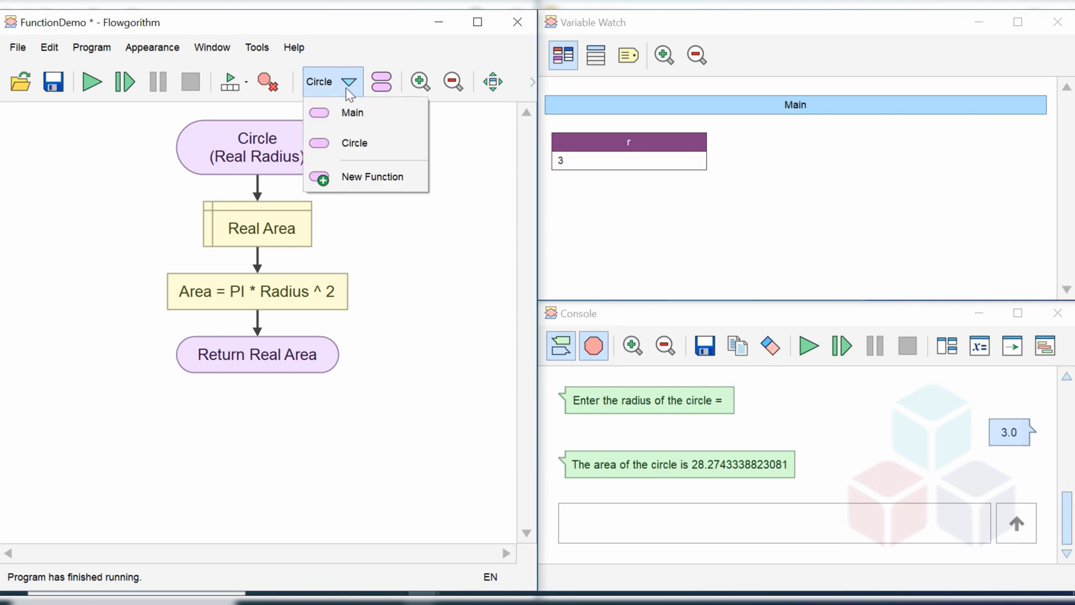
{"action": "left_click", "coordinate": [352, 112]}
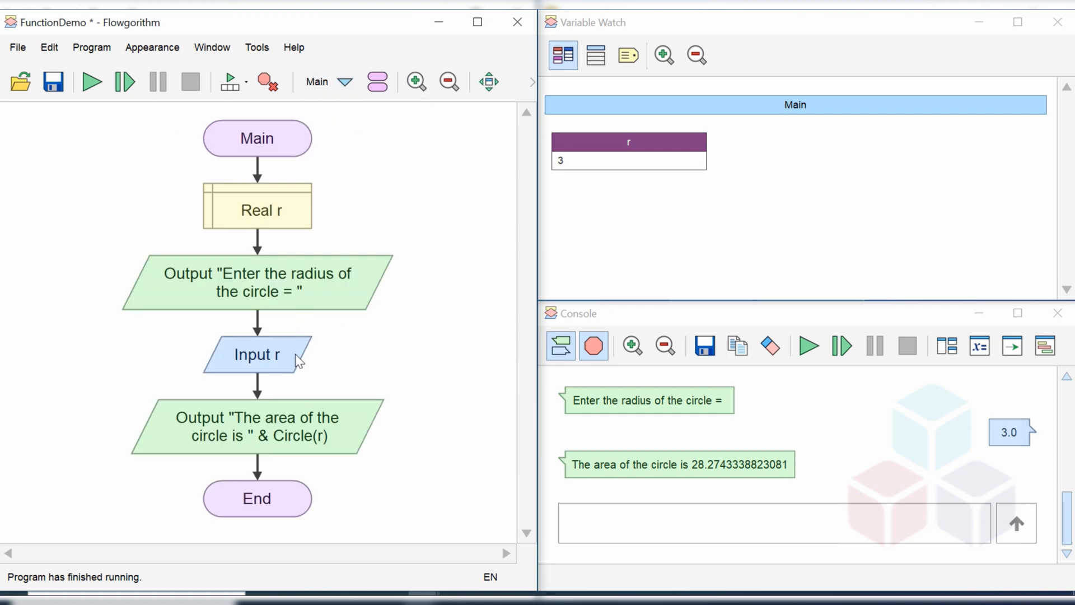
{"action": "mouse_move", "coordinate": [584, 455]}
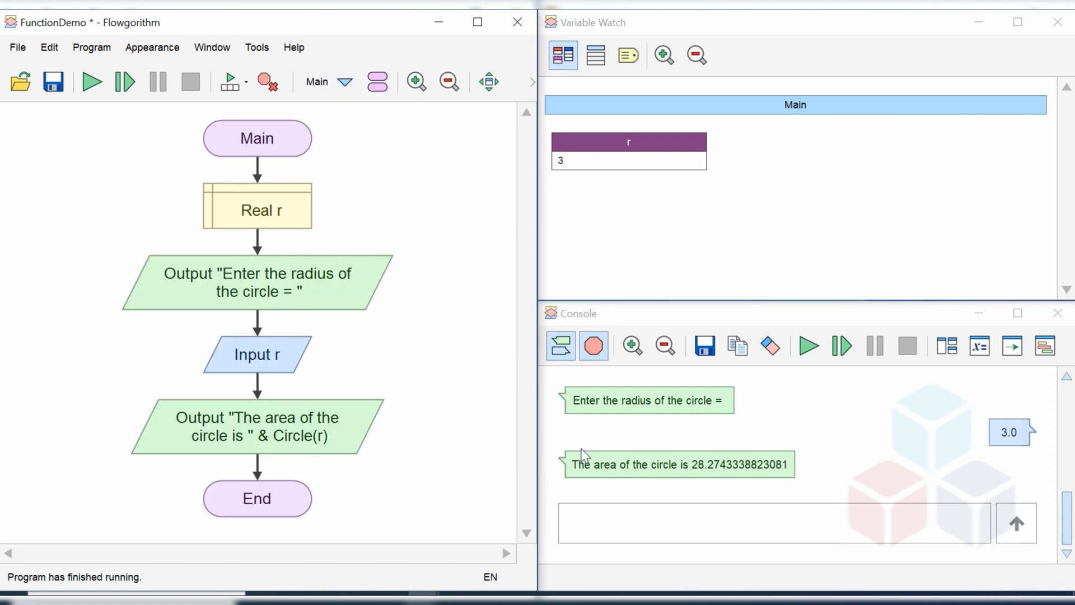
{"action": "mouse_move", "coordinate": [650, 432]}
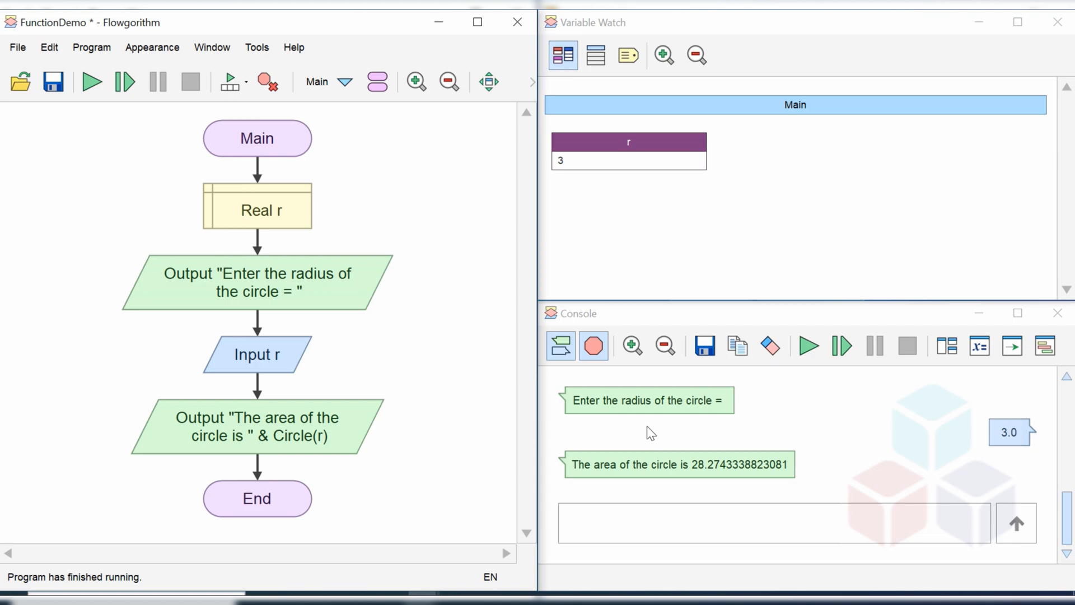
{"action": "mouse_move", "coordinate": [405, 225]}
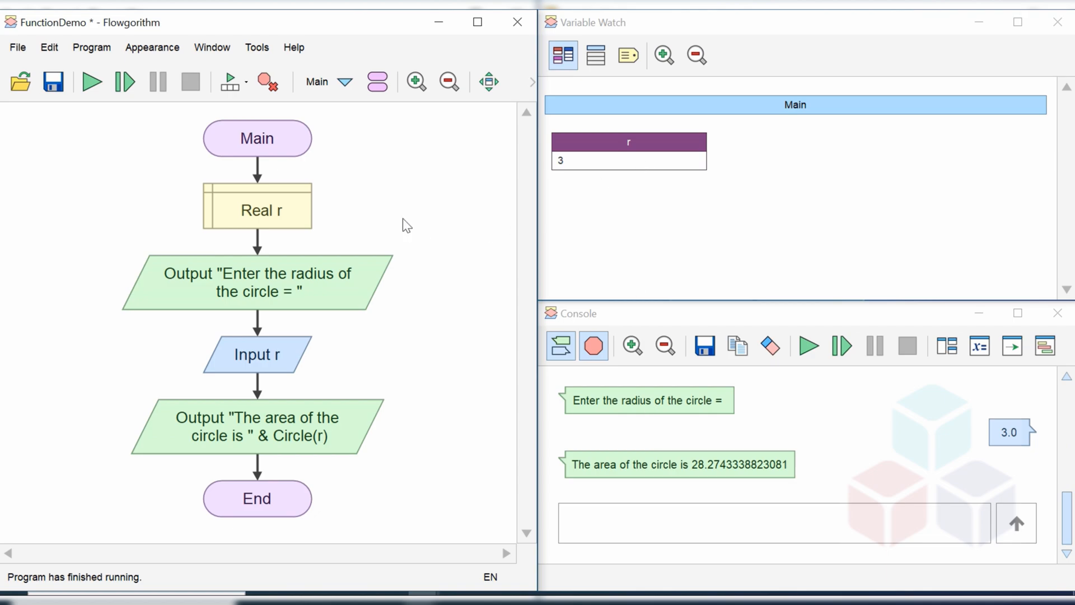